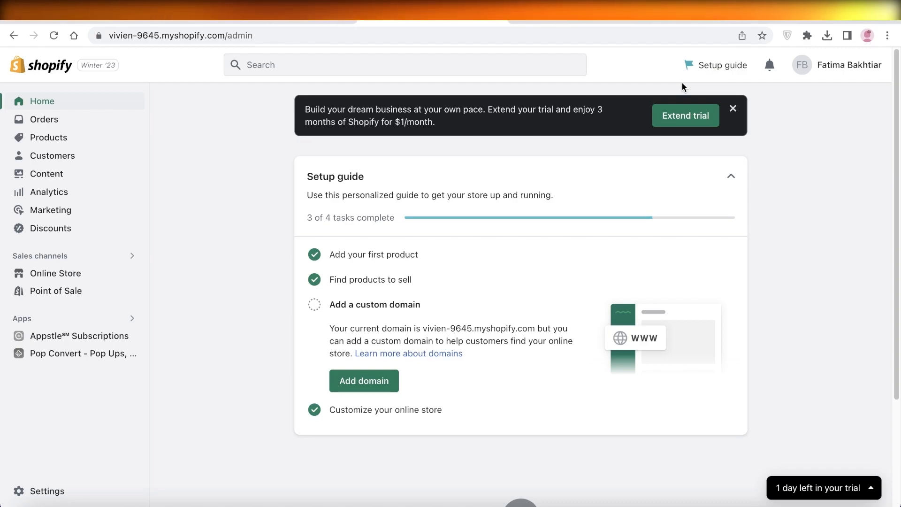
pyautogui.moveTo(605, 61)
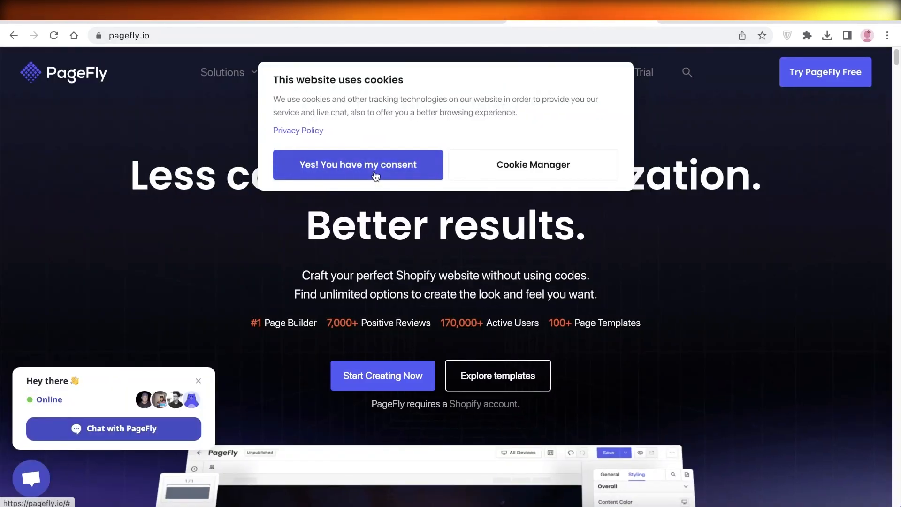
# Accept the cookie notice with 'Yes! You have my consent' on the PageFly site
pyautogui.click(358, 164)
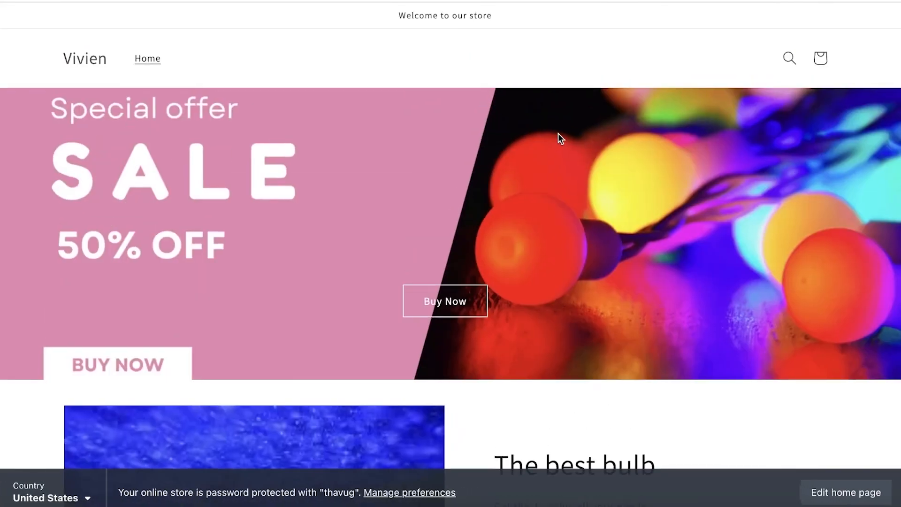
pyautogui.moveTo(566, 143)
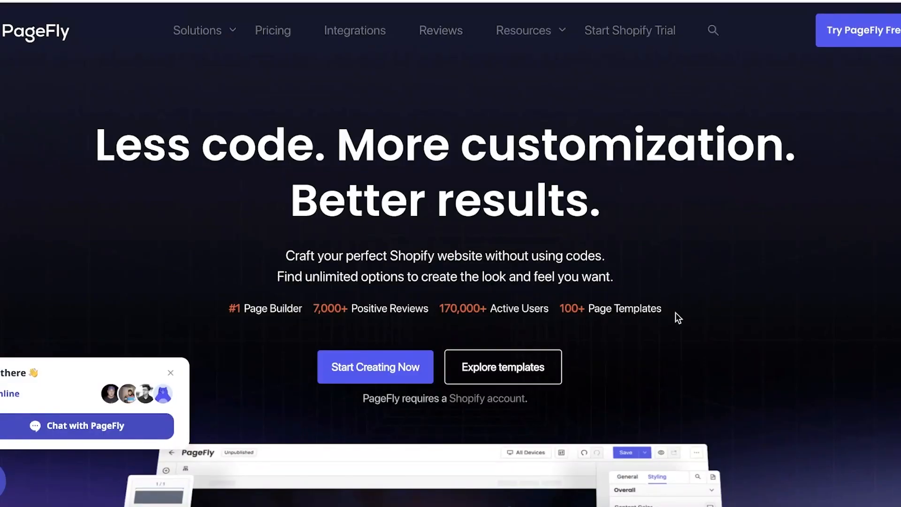
# Switch to the Shopify admin and bring up the store details settings
pyautogui.click(272, 30)
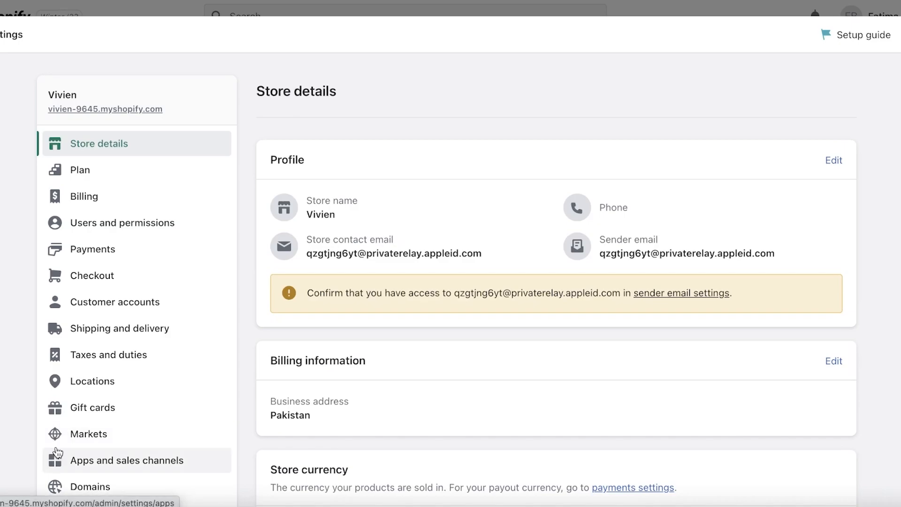
# Find 'pagefly' in the Shopify App Store and install PageFly Landing Page Builder on the store
pyautogui.click(126, 460)
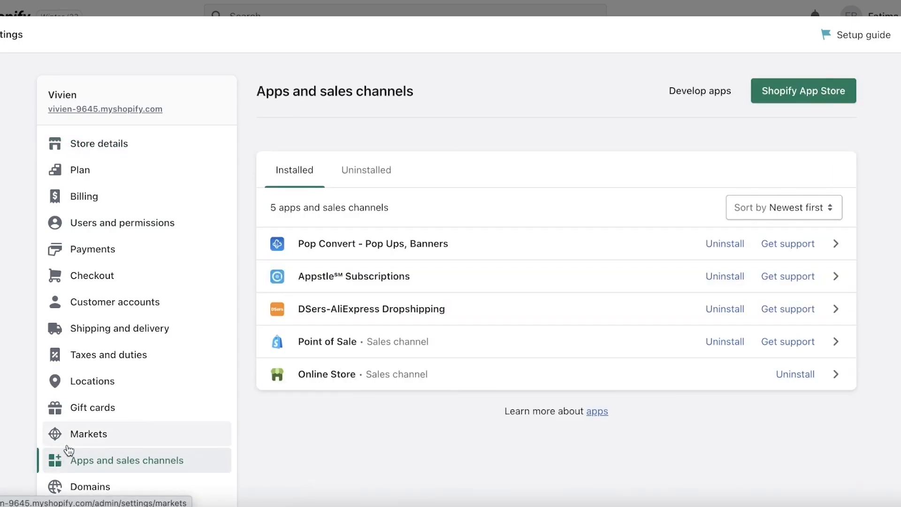
pyautogui.click(803, 90)
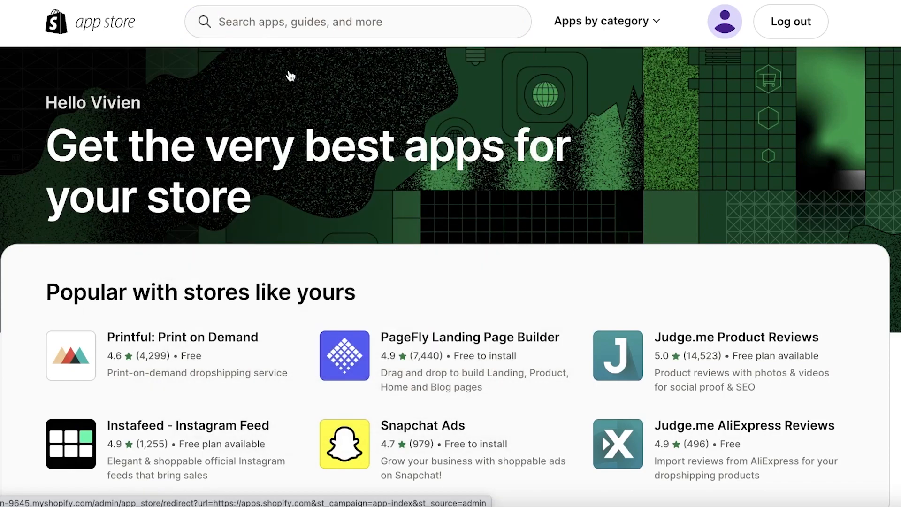
pyautogui.write('pagefly')
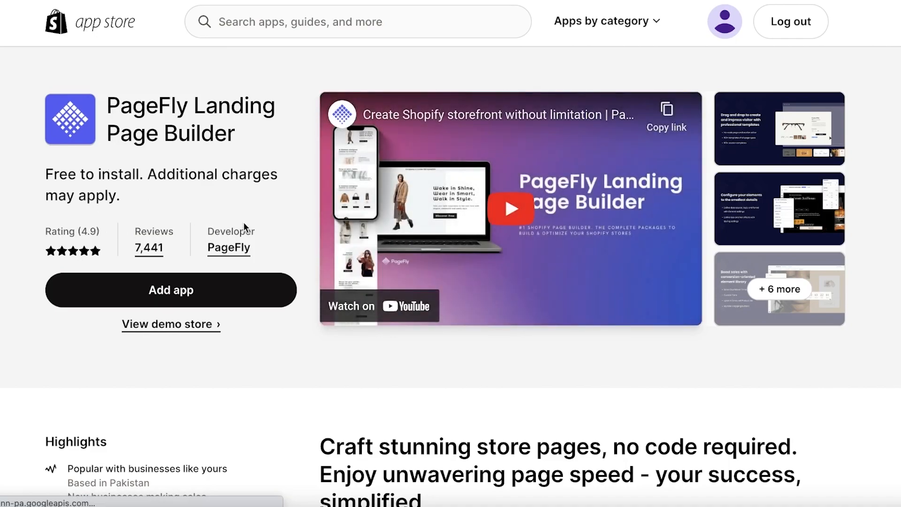
pyautogui.moveTo(228, 248)
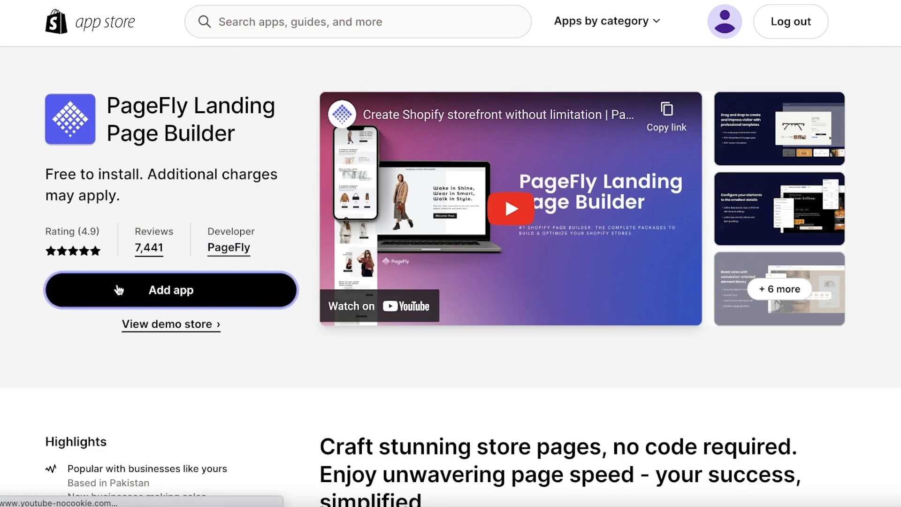
pyautogui.click(171, 290)
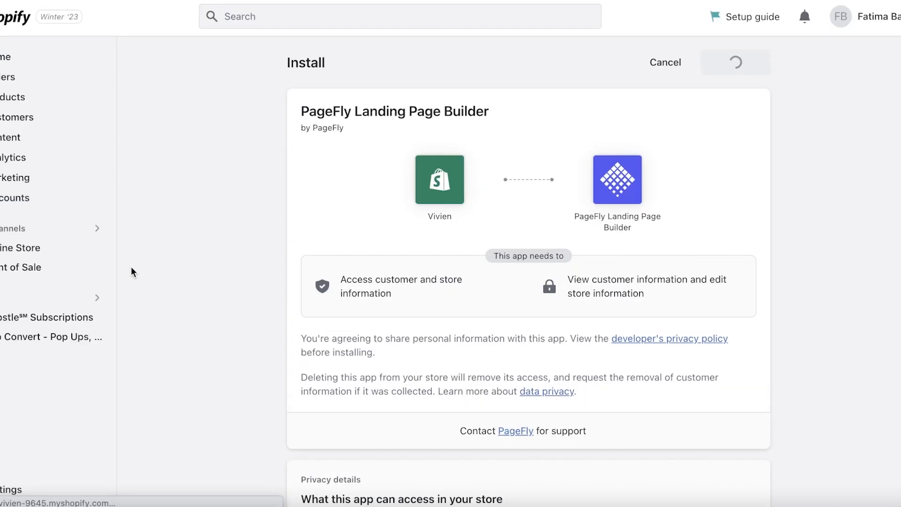
pyautogui.click(736, 62)
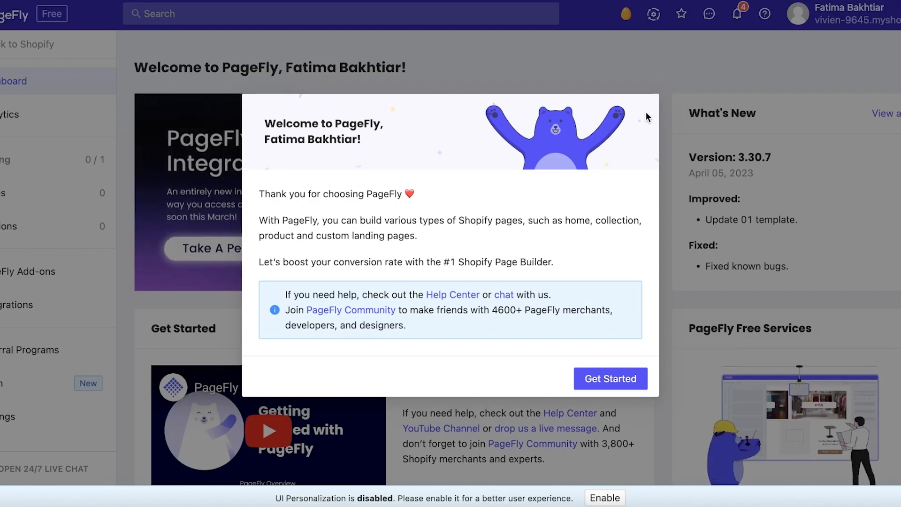
# Dismiss the welcome popup and integration banner, then browse the Regular Pages list
pyautogui.click(611, 379)
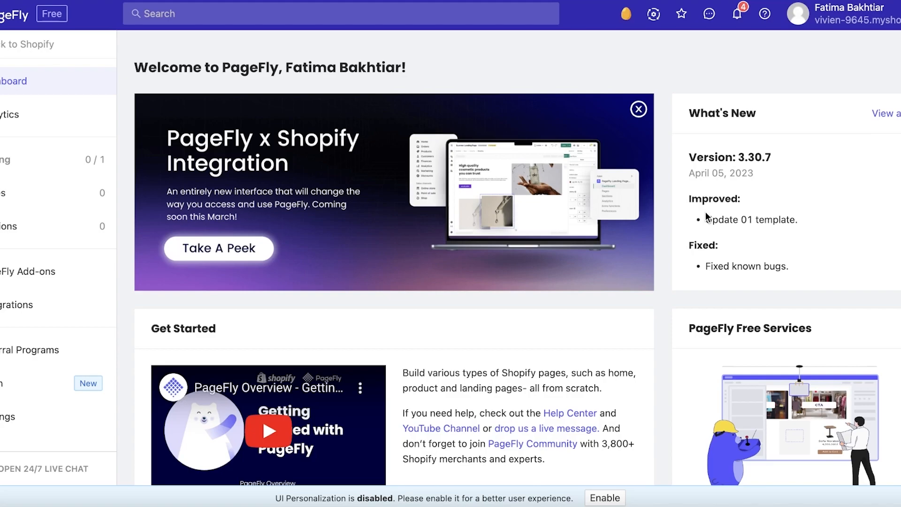
pyautogui.click(638, 108)
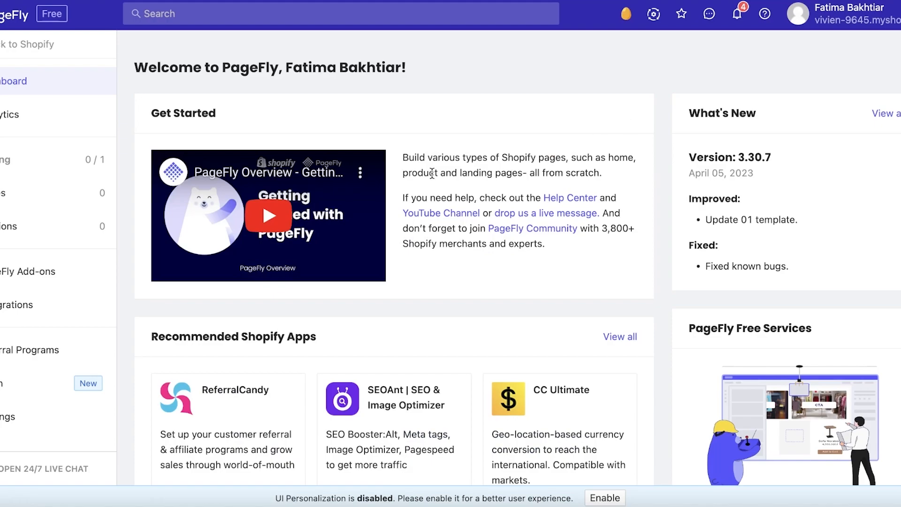
pyautogui.moveTo(503, 174)
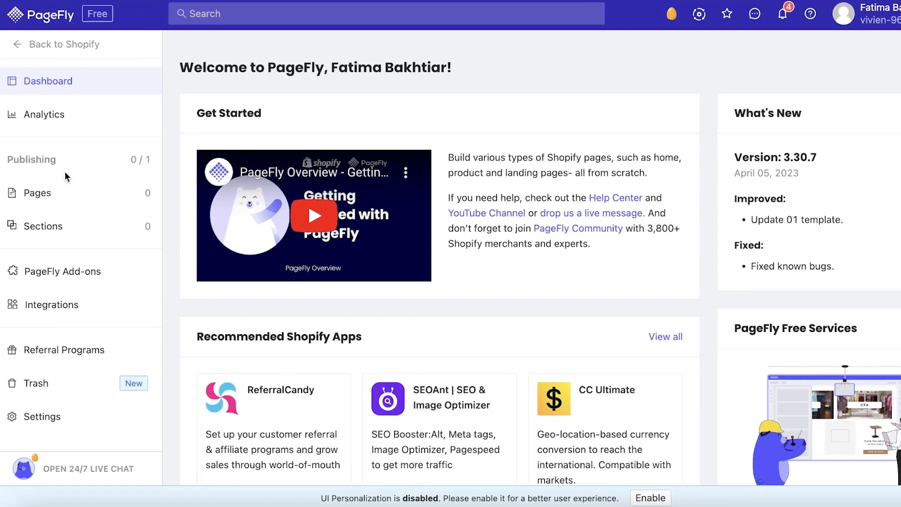
pyautogui.click(37, 192)
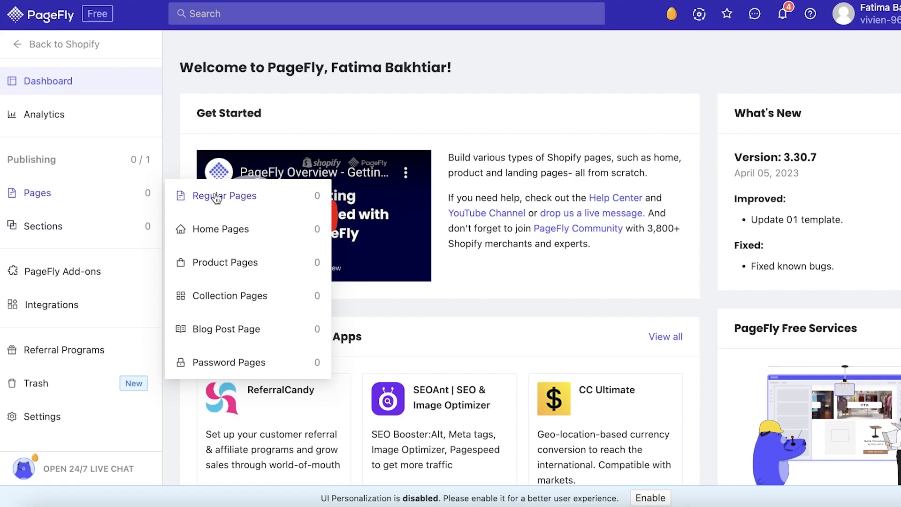
pyautogui.click(225, 196)
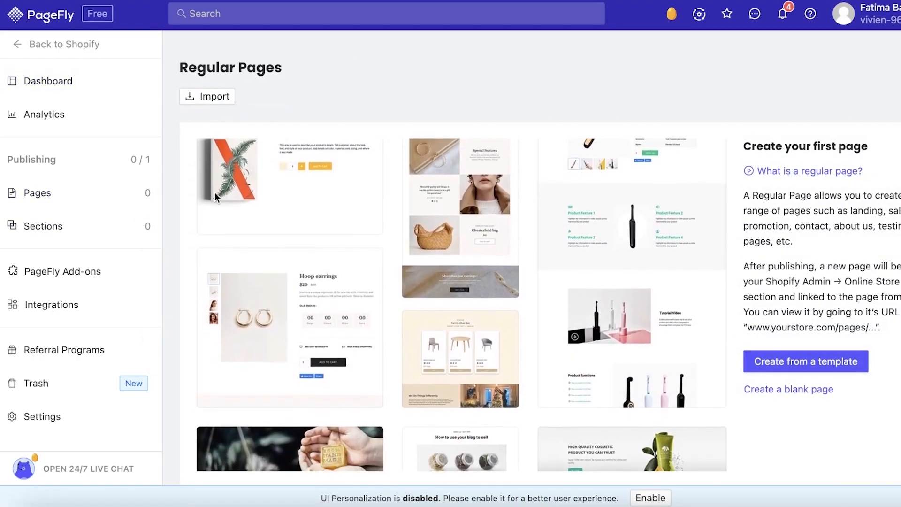
pyautogui.scroll(-3)
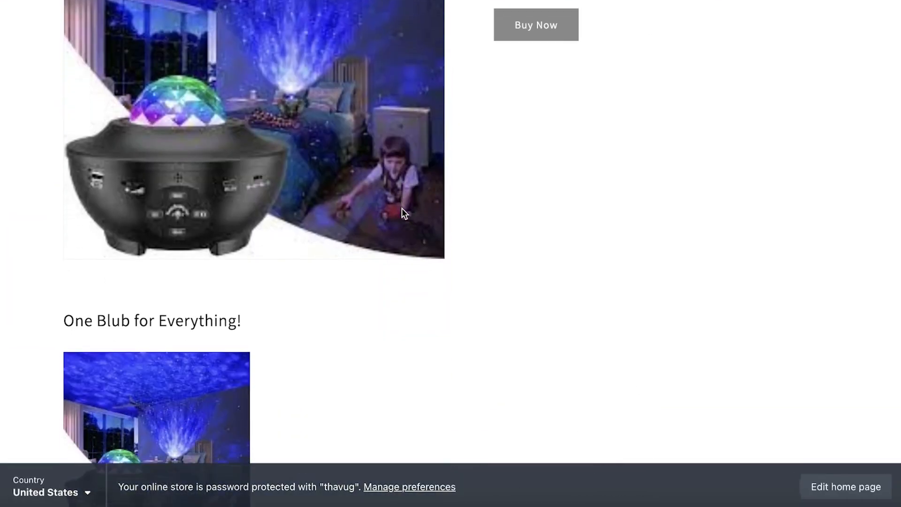
# Scroll the storefront home page down to the $30 LED Light Bulb collection
pyautogui.scroll(3)
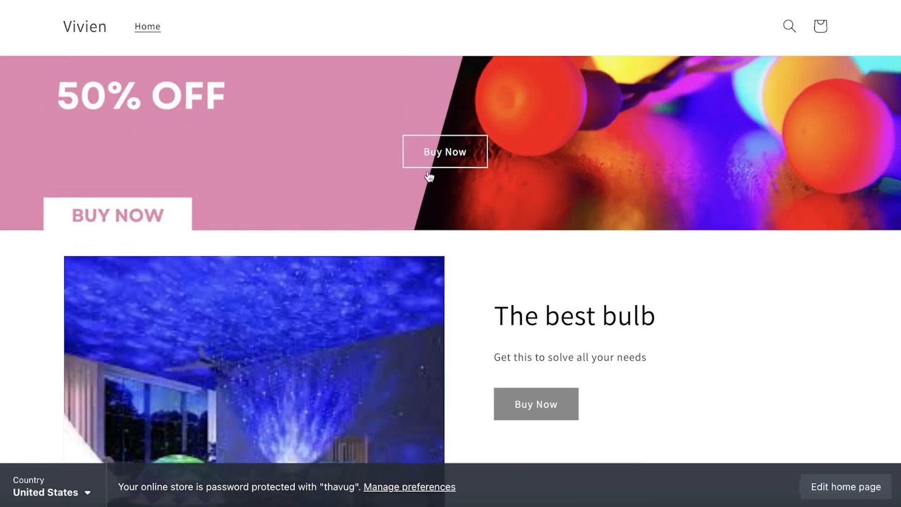
pyautogui.scroll(-3)
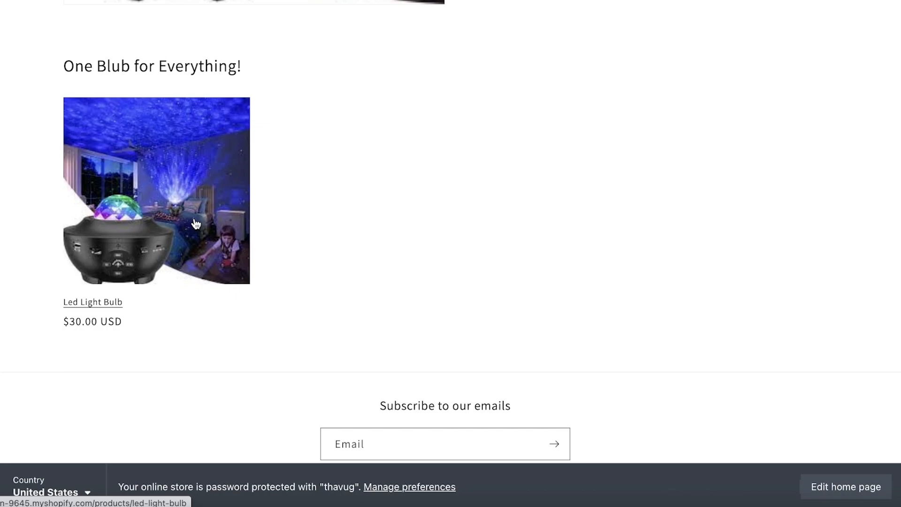
pyautogui.moveTo(189, 228)
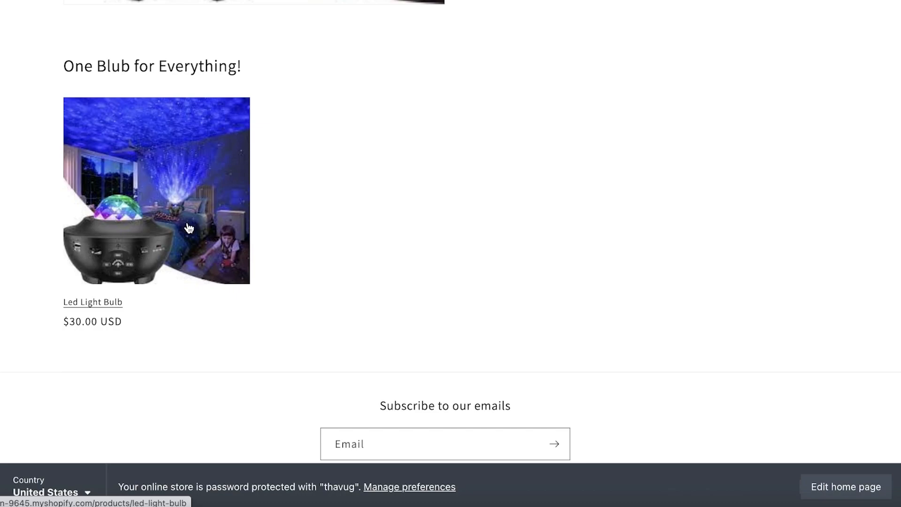
pyautogui.moveTo(186, 233)
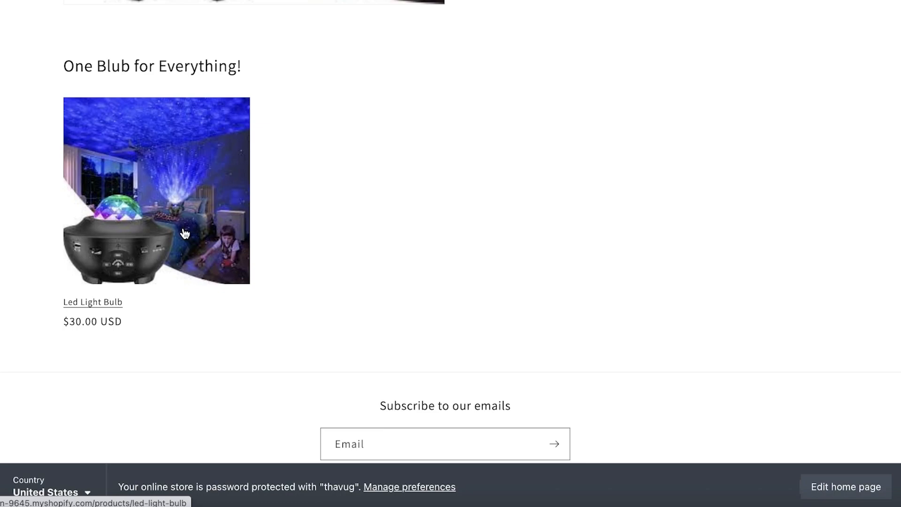
pyautogui.moveTo(197, 190)
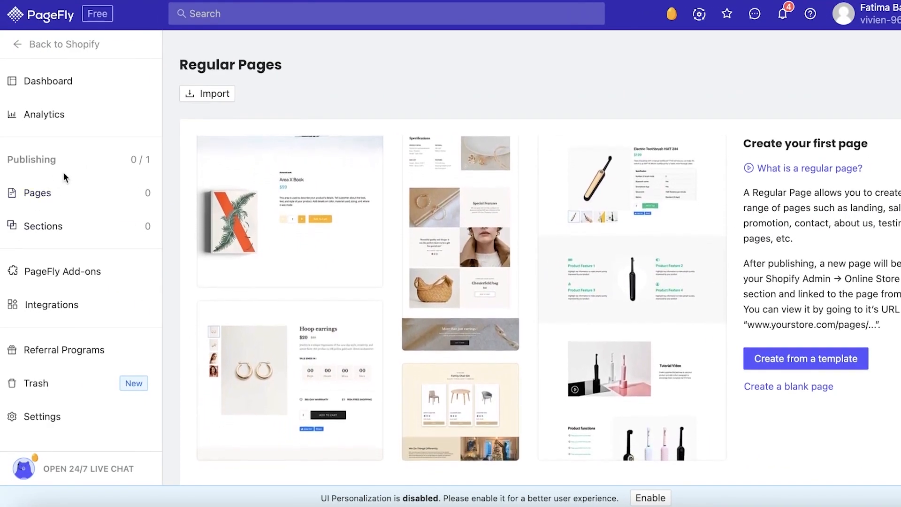
# Browse the sample templates and choose 'Create from a template' to reach the template picker
pyautogui.scroll(-3)
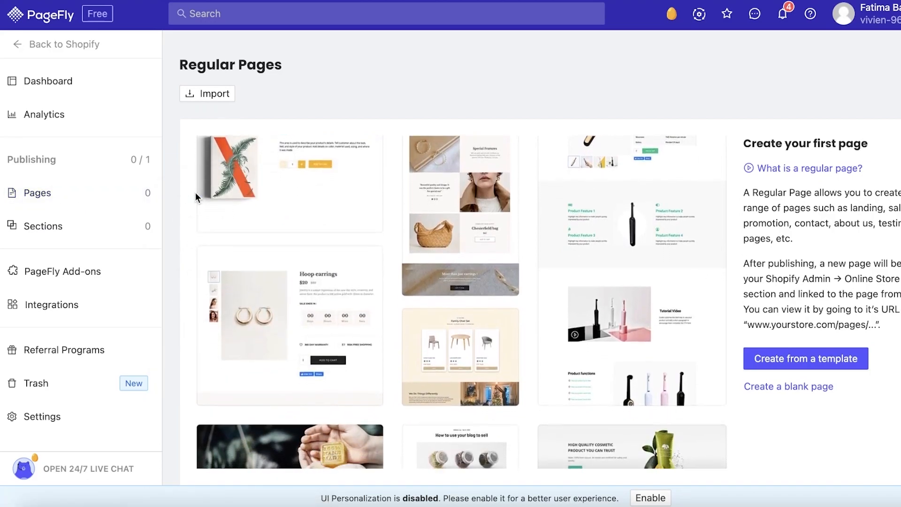
pyautogui.scroll(-3)
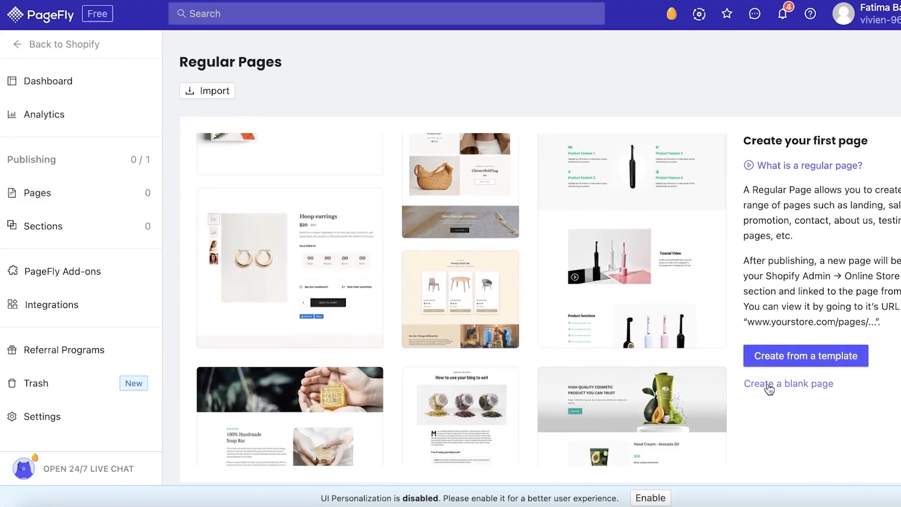
pyautogui.scroll(-3)
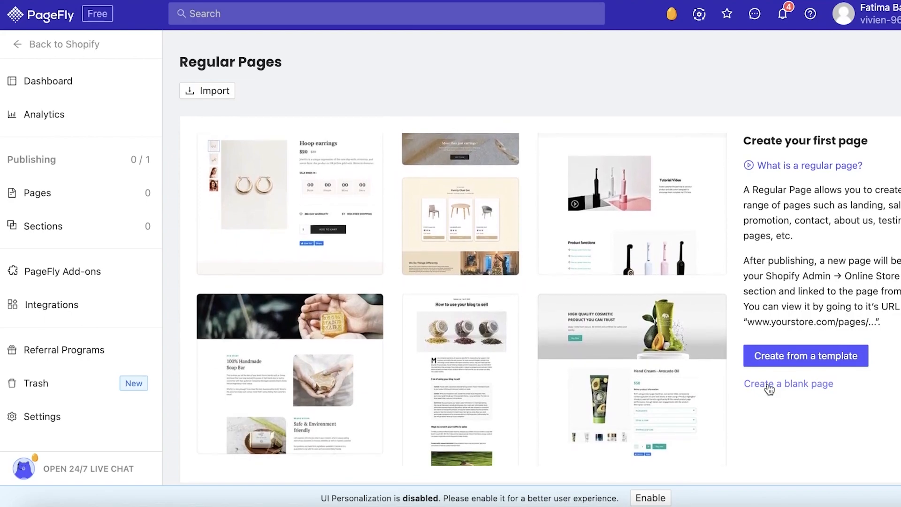
pyautogui.scroll(-3)
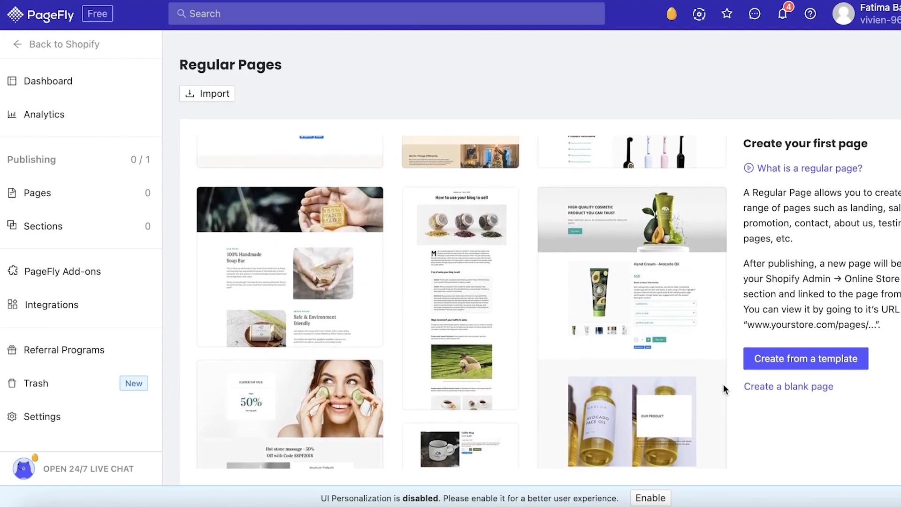
pyautogui.scroll(-3)
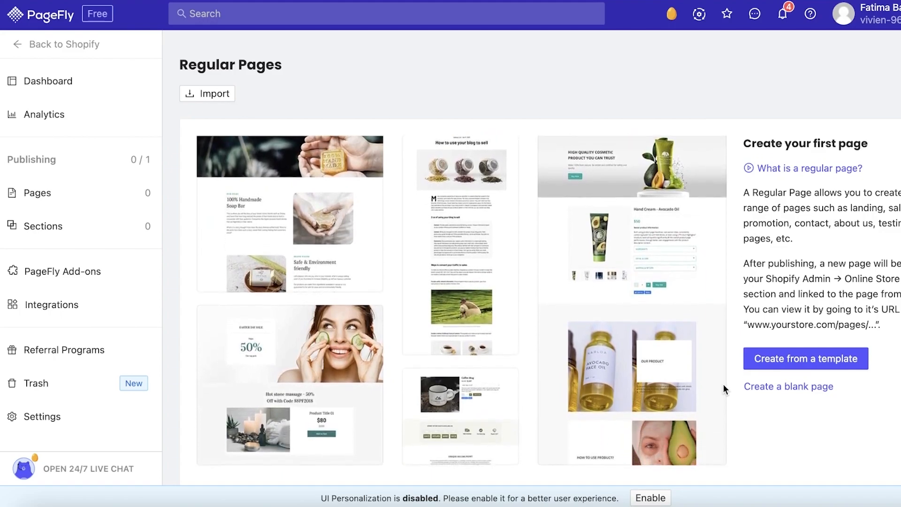
pyautogui.scroll(-3)
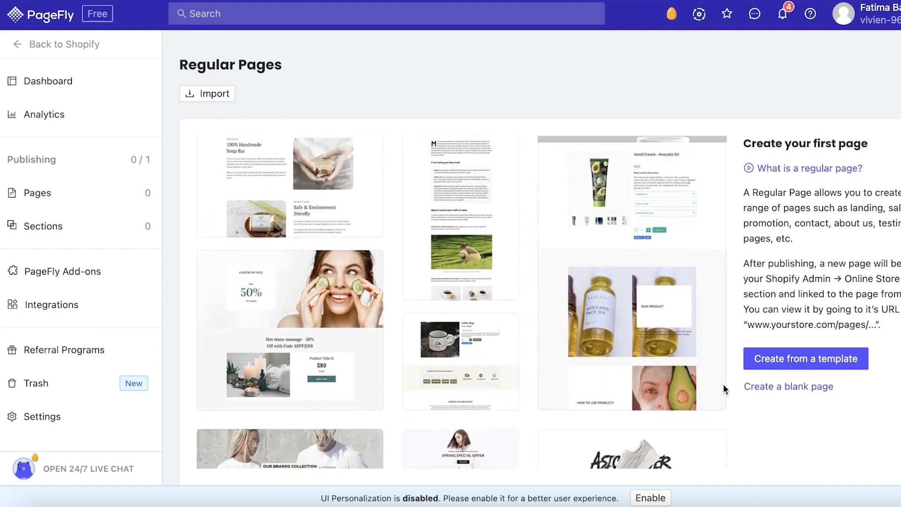
pyautogui.scroll(-3)
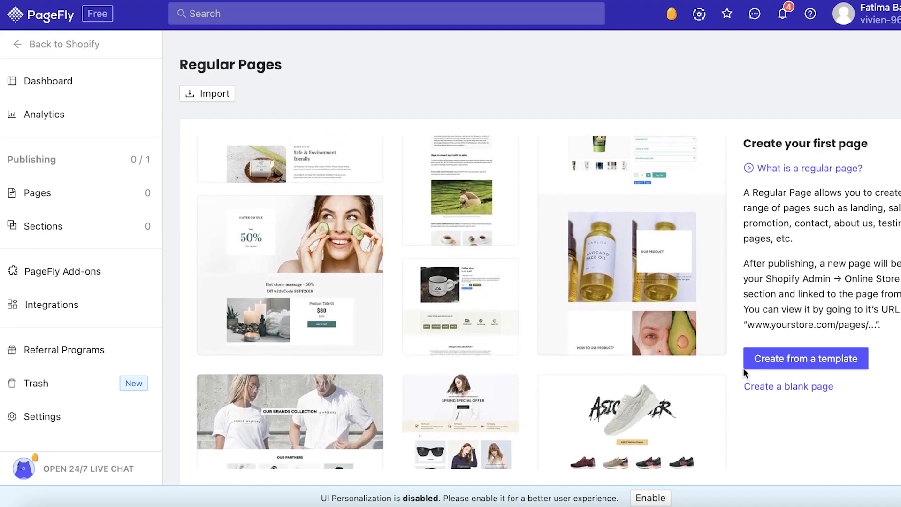
pyautogui.click(805, 359)
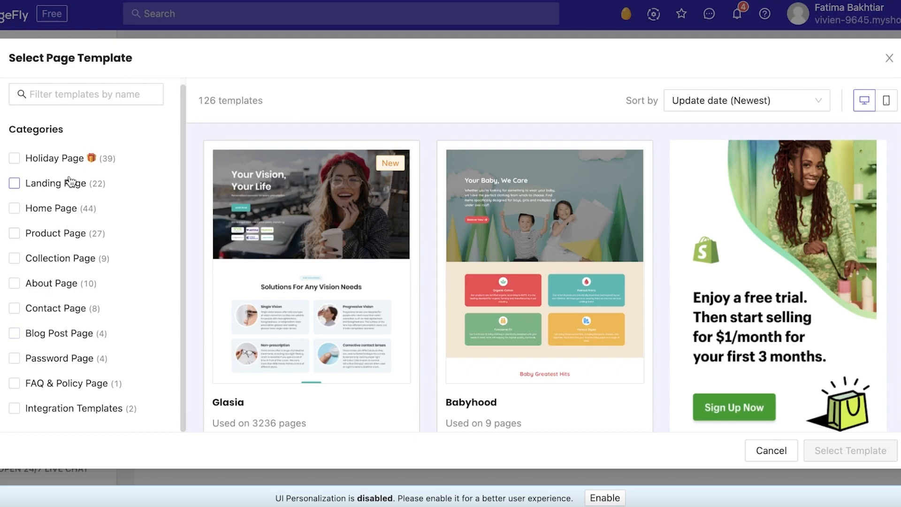
# Filter to Landing Page templates and select Teaser - BFCM to create the new page
pyautogui.click(14, 182)
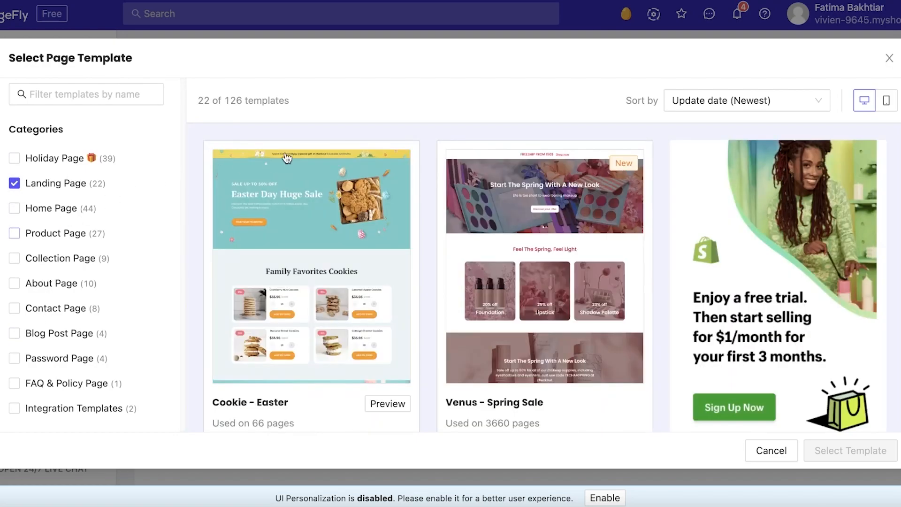
pyautogui.scroll(-3)
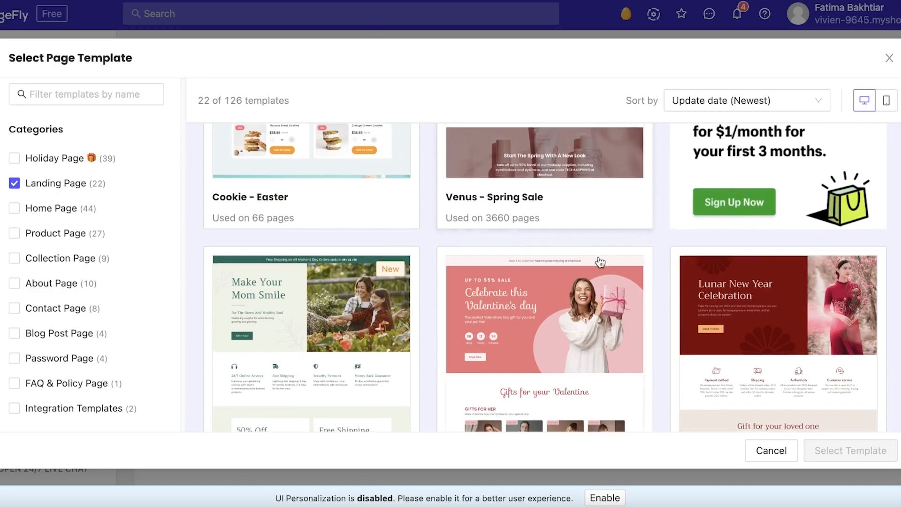
pyautogui.scroll(-3)
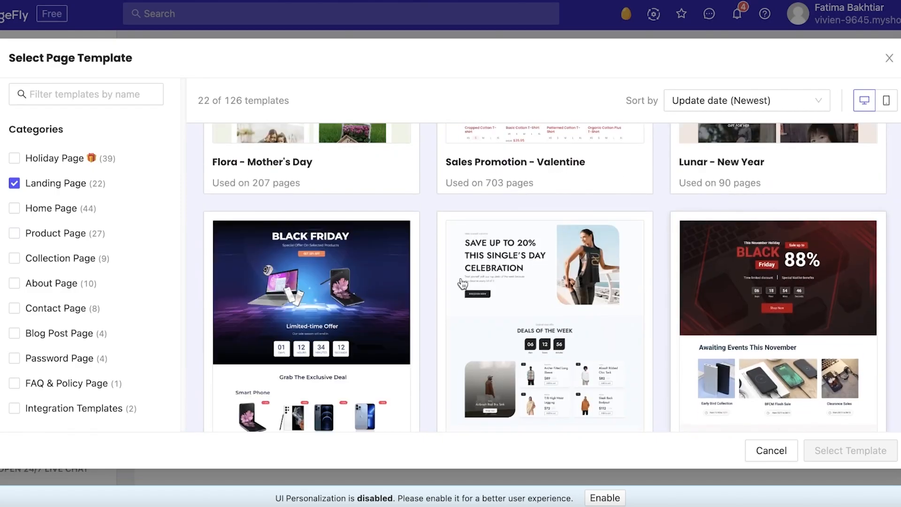
pyautogui.scroll(-3)
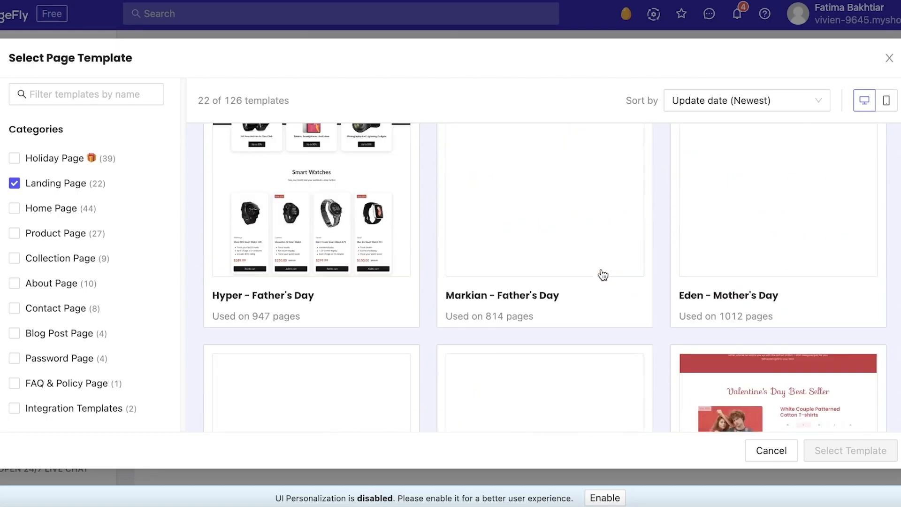
pyautogui.scroll(-3)
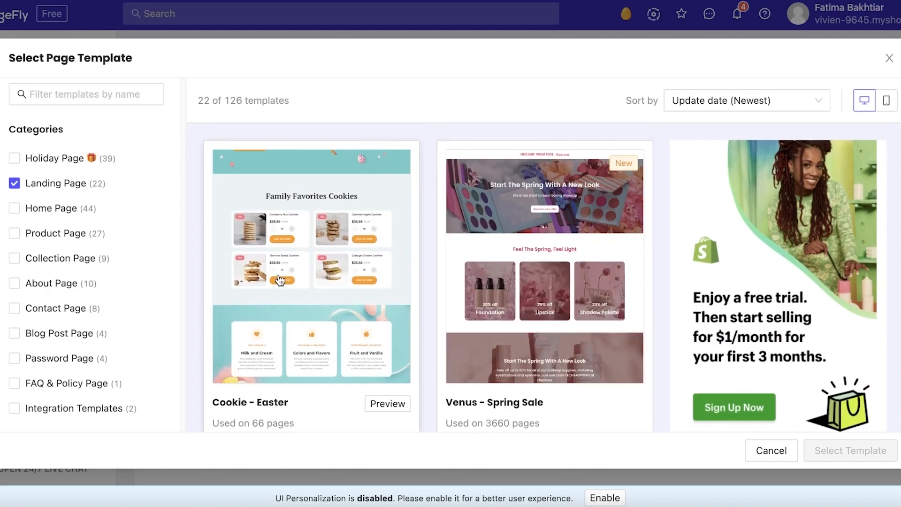
pyautogui.scroll(-3)
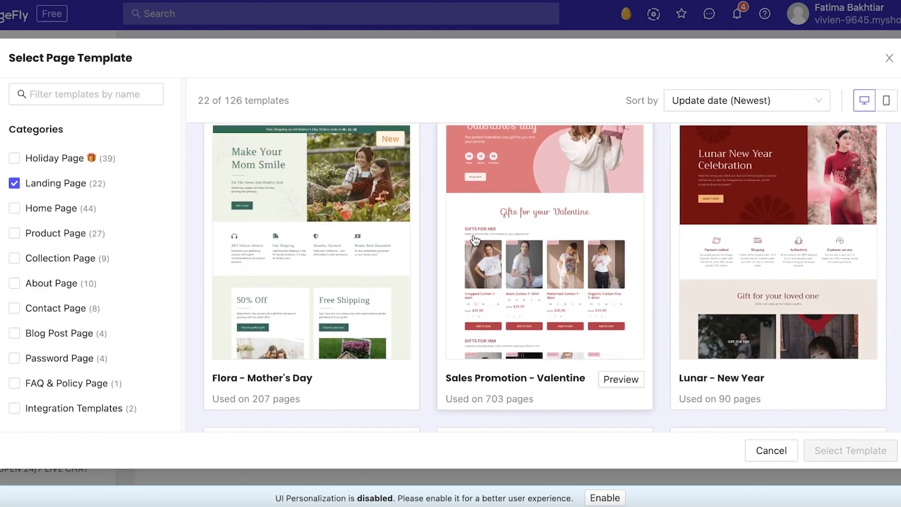
pyautogui.scroll(-3)
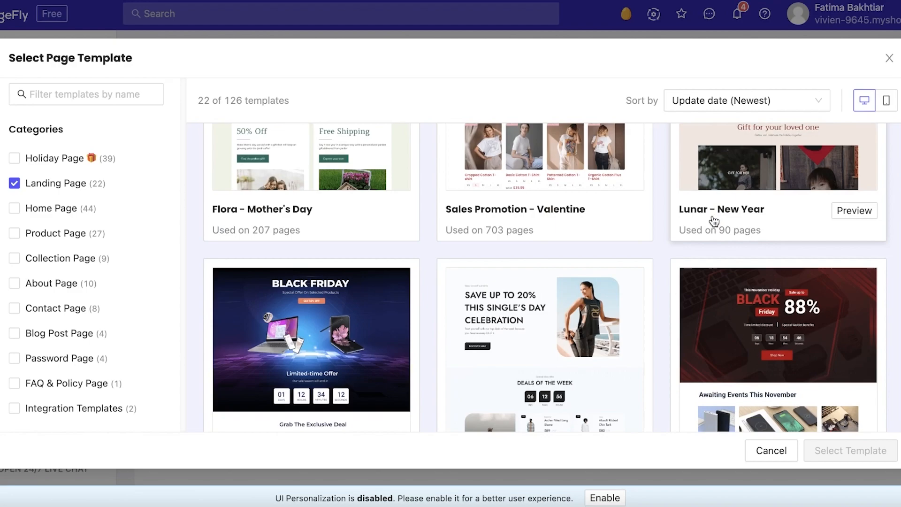
pyautogui.scroll(-3)
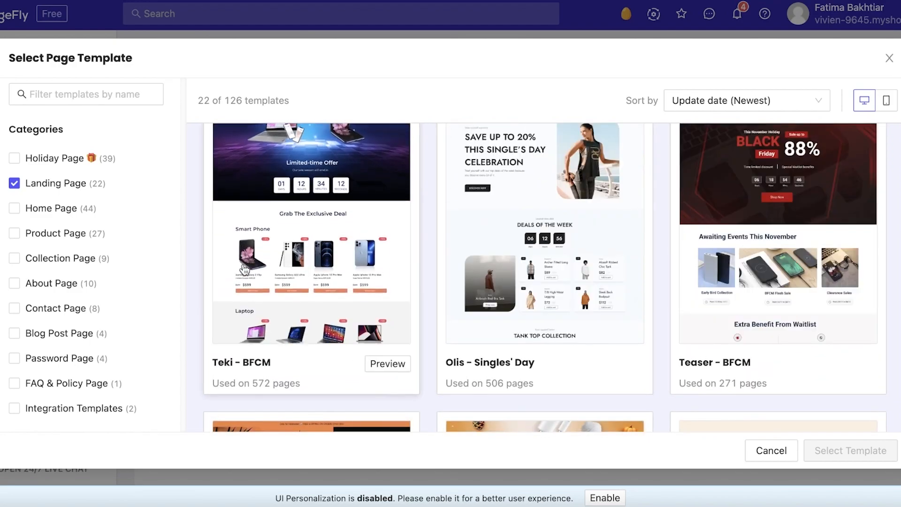
pyautogui.scroll(-3)
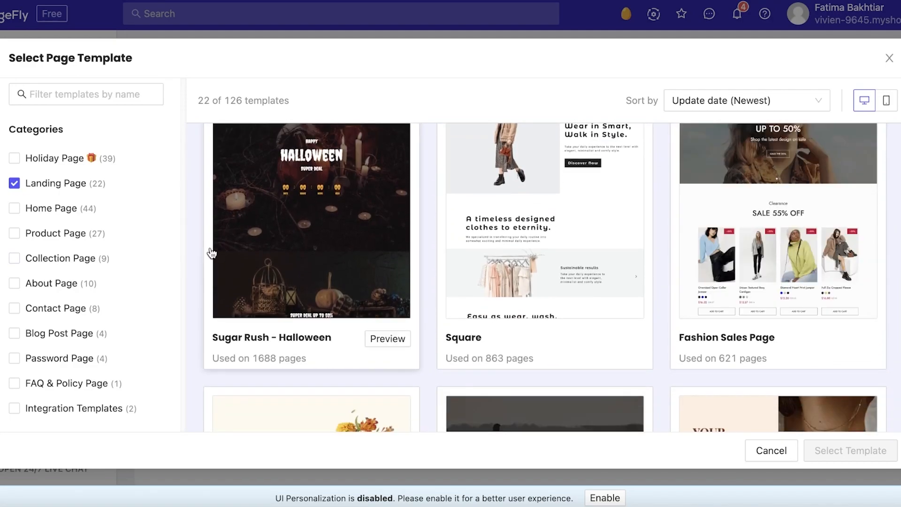
pyautogui.scroll(-3)
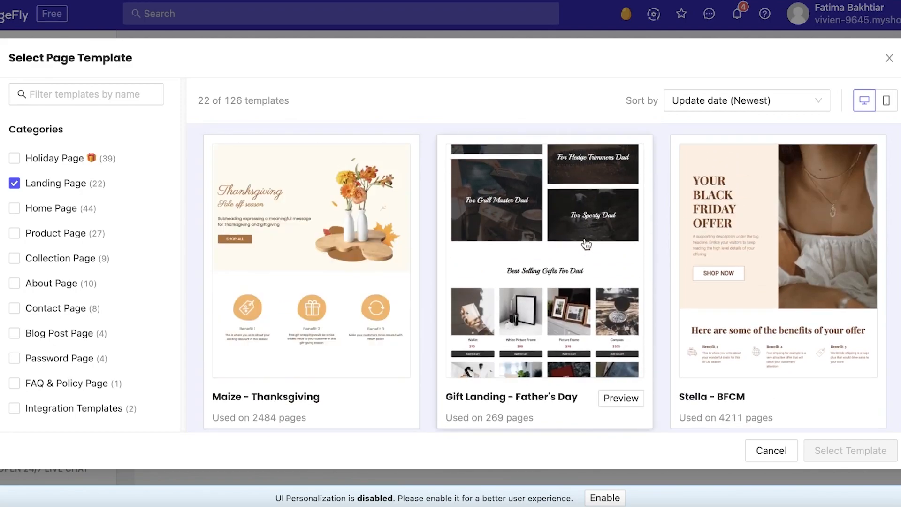
pyautogui.scroll(-3)
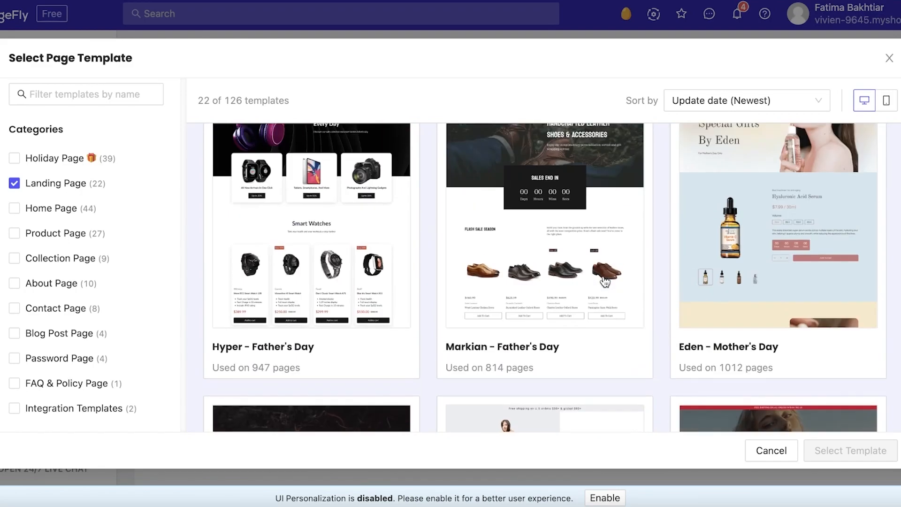
pyautogui.scroll(-3)
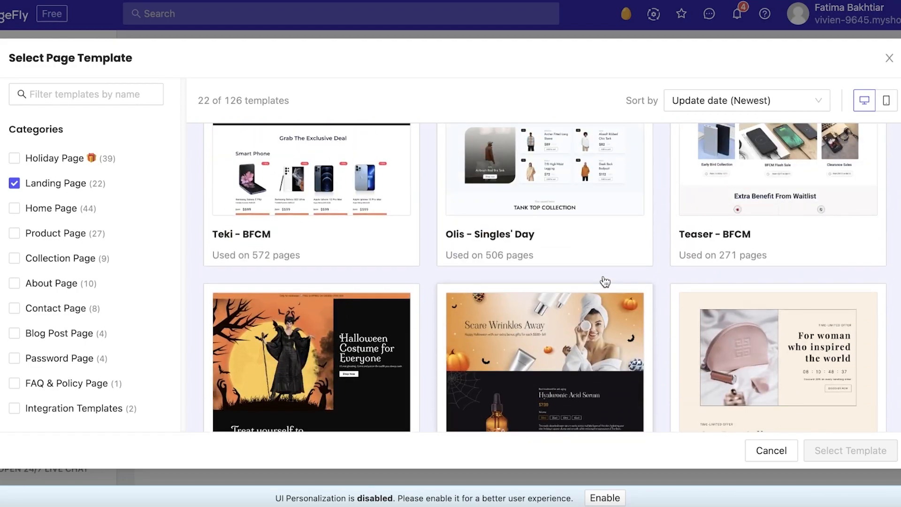
pyautogui.scroll(-3)
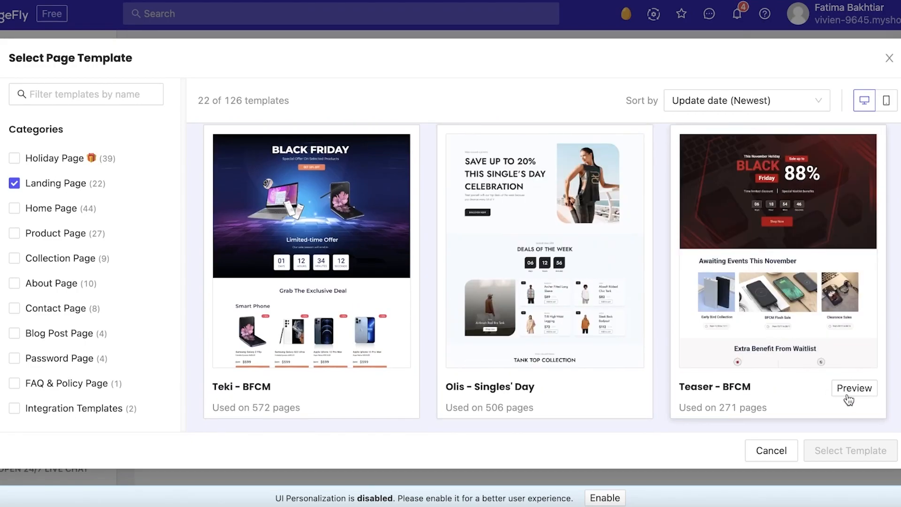
pyautogui.click(854, 388)
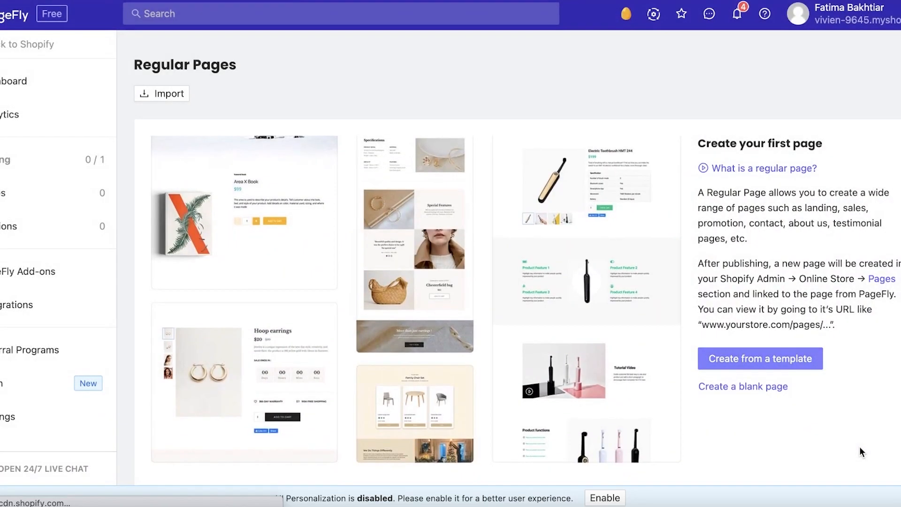
pyautogui.click(760, 358)
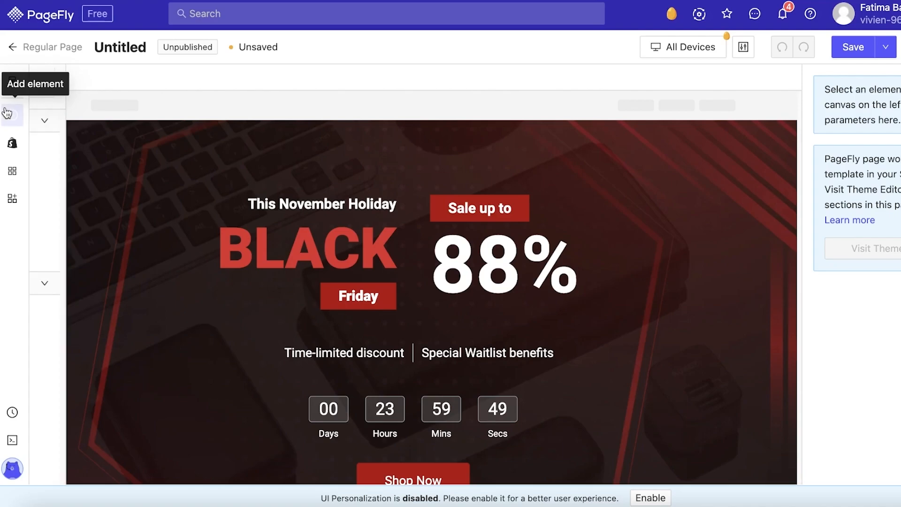
# Peek at the Add element list, then select the Black Friday hero section to show its General settings
pyautogui.click(12, 113)
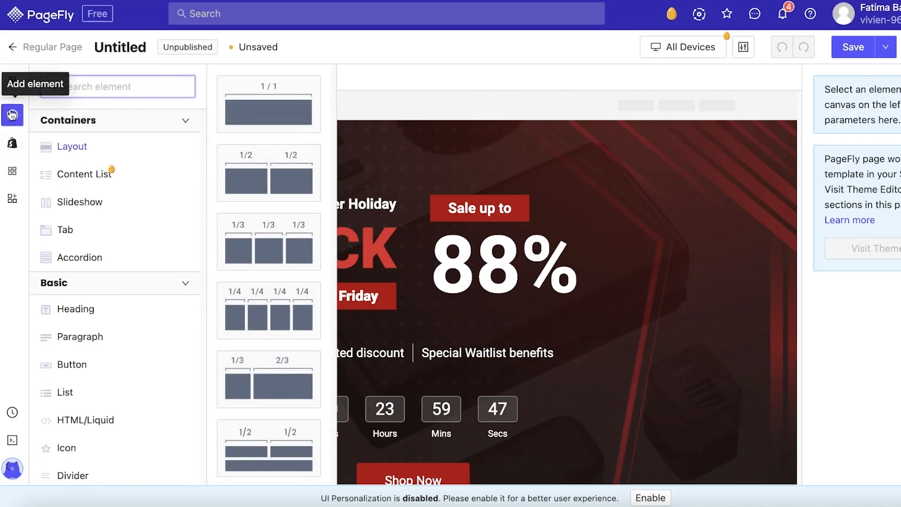
pyautogui.click(11, 142)
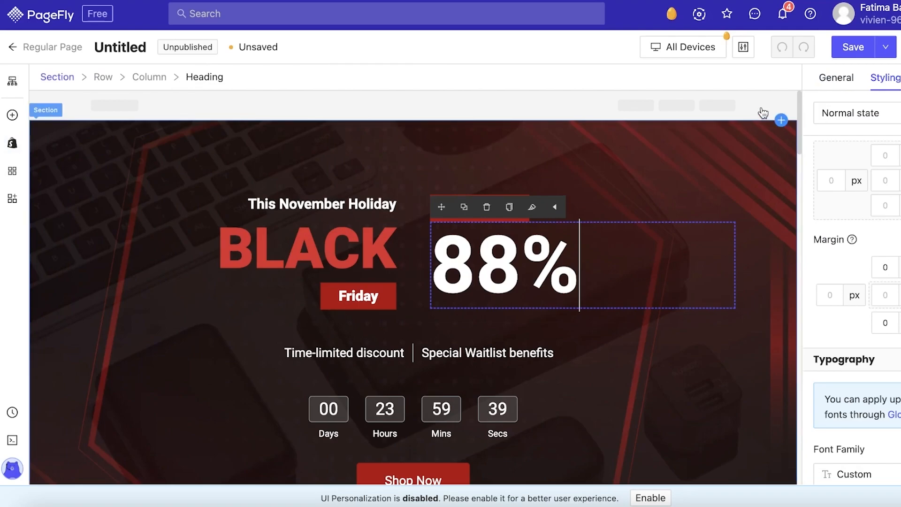
pyautogui.click(836, 77)
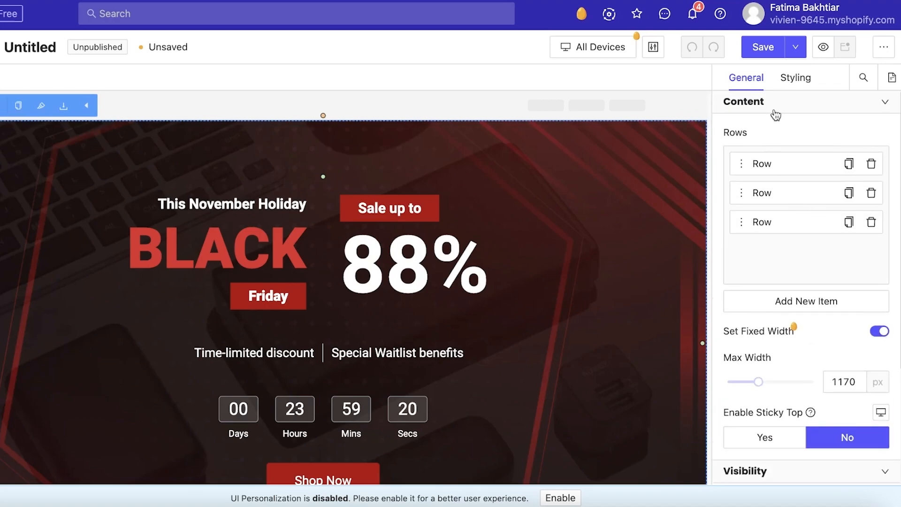
# In Styling, set Background Style to Video and paste the YouTube crowded-store link as the Video URL
pyautogui.click(745, 102)
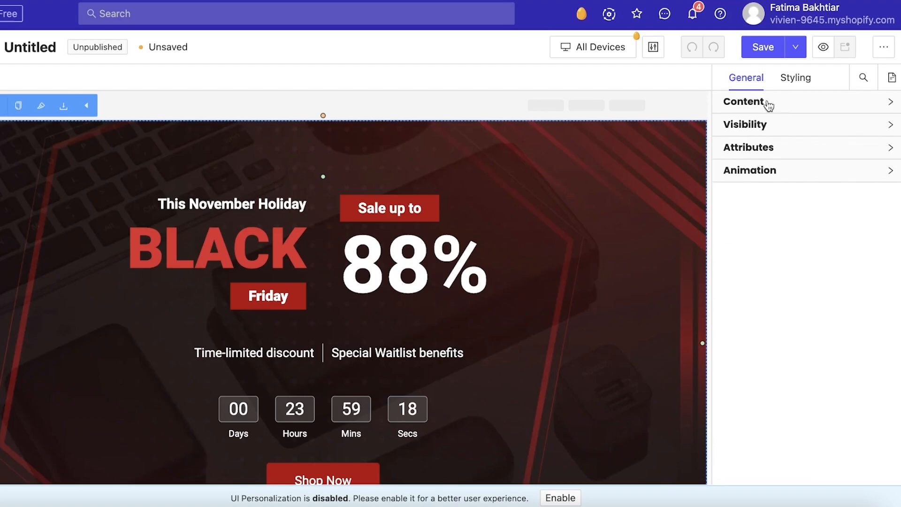
pyautogui.click(794, 78)
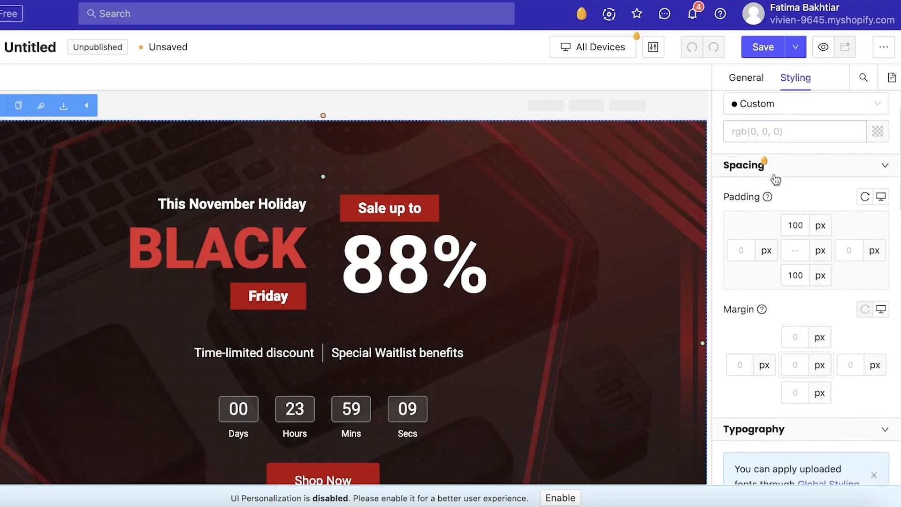
pyautogui.scroll(-3)
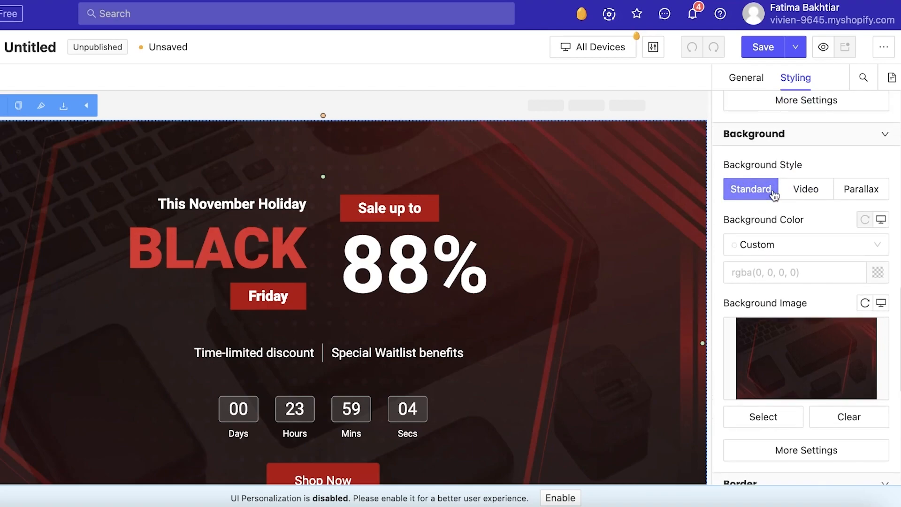
pyautogui.click(806, 190)
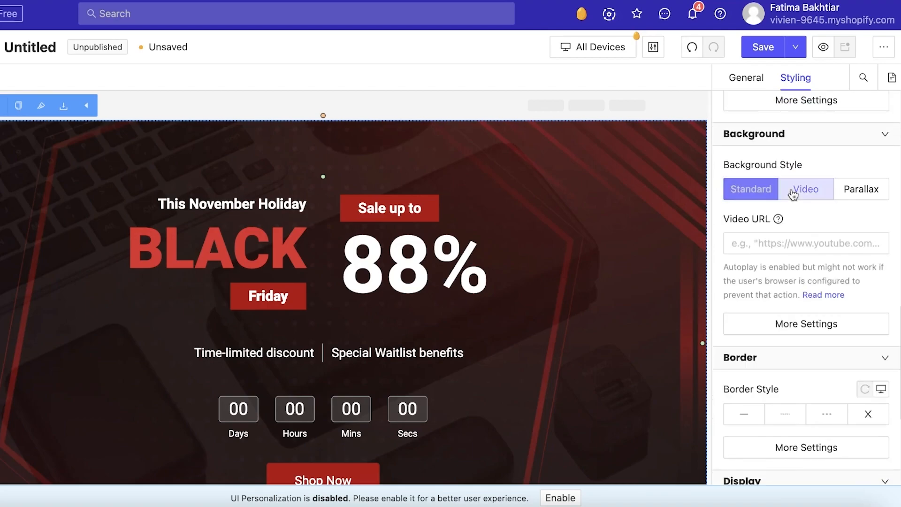
pyautogui.click(861, 189)
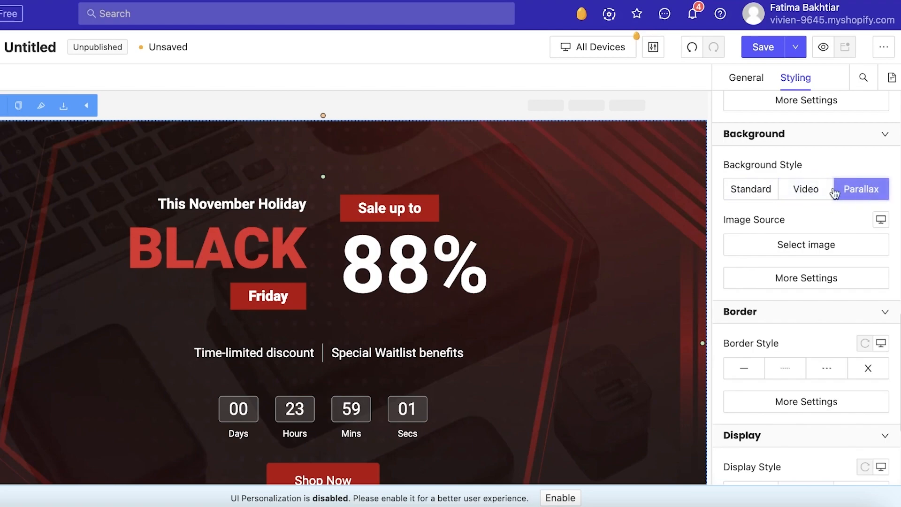
pyautogui.click(806, 188)
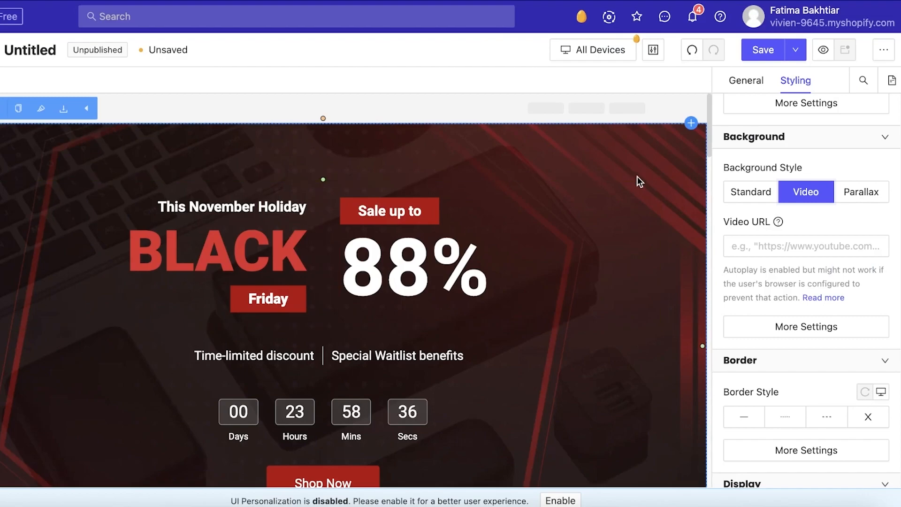
pyautogui.click(806, 246)
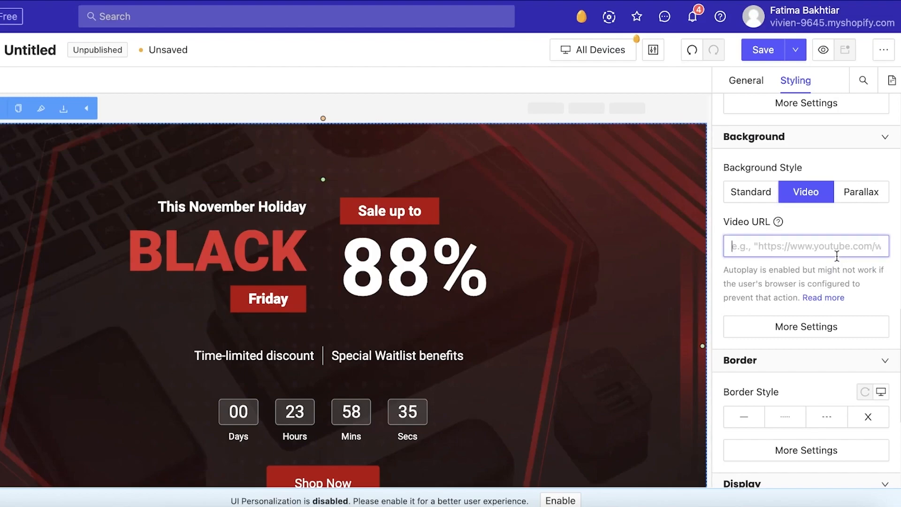
pyautogui.rightClick(807, 246)
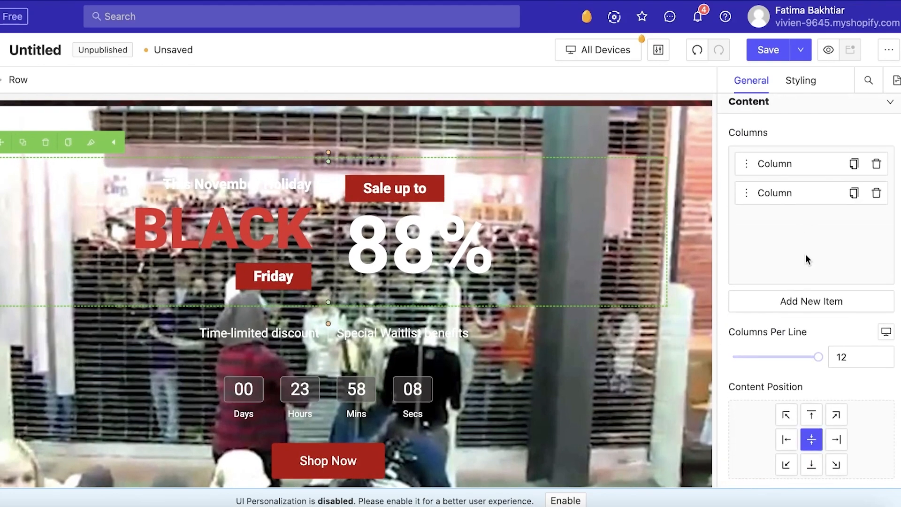
# Give the headline row a Color 1 red background colour in its styling settings
pyautogui.click(811, 281)
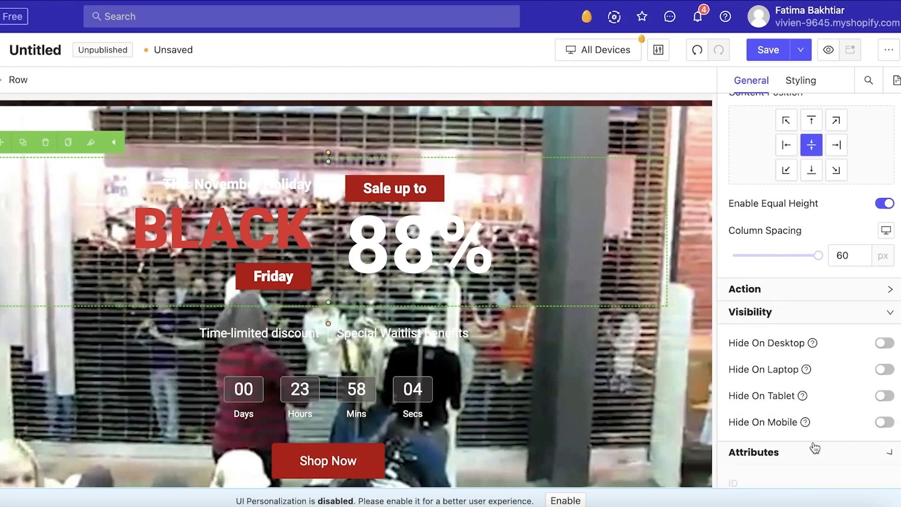
pyautogui.click(799, 81)
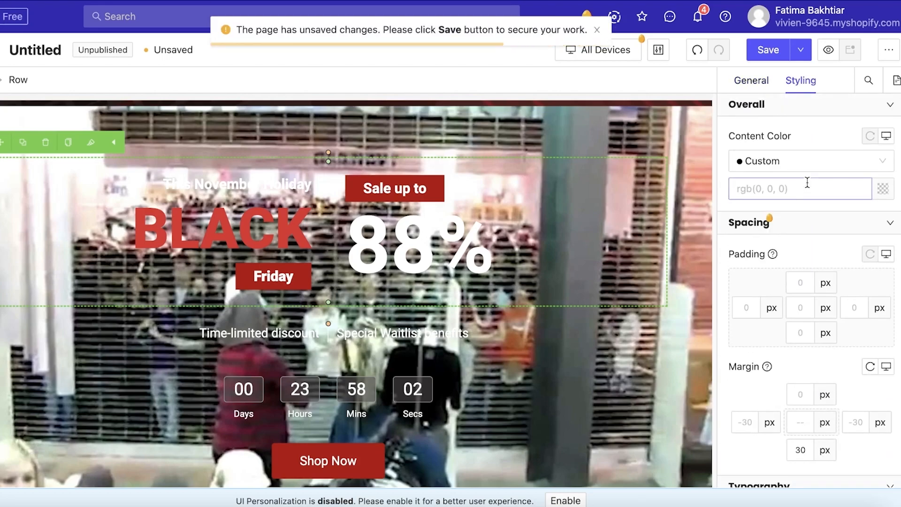
pyautogui.scroll(-3)
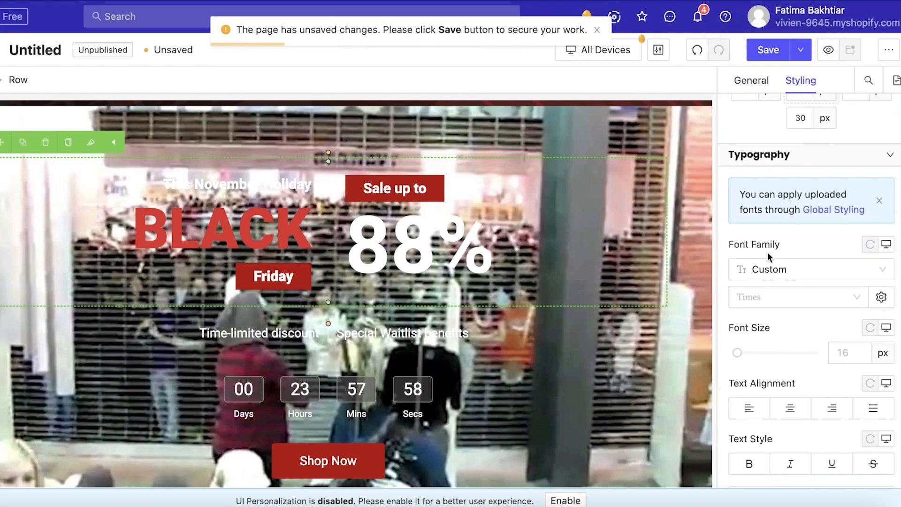
pyautogui.scroll(-3)
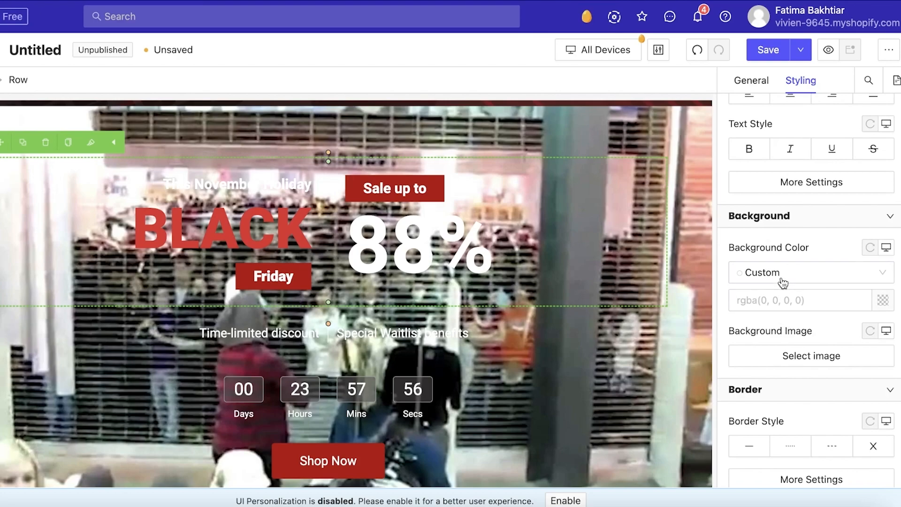
pyautogui.click(811, 272)
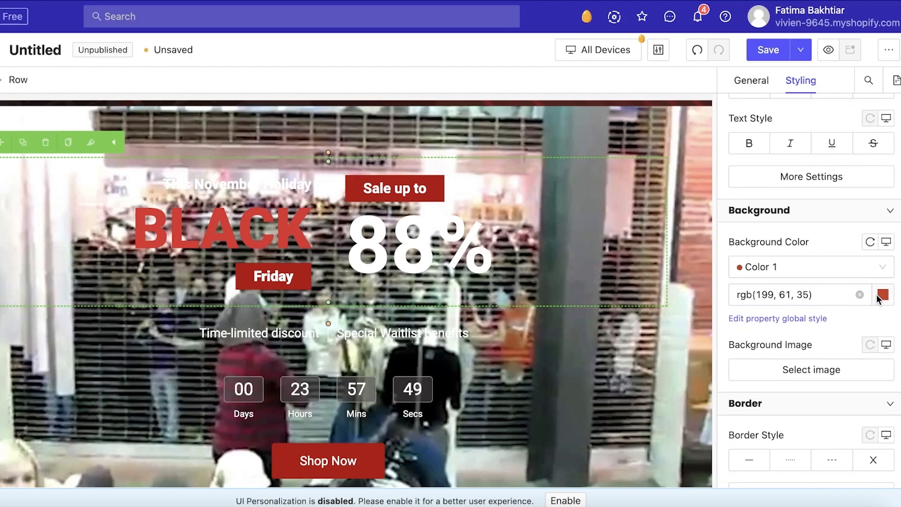
# Drag the row's Effects opacity to 90% and select the 88% heading
pyautogui.scroll(-3)
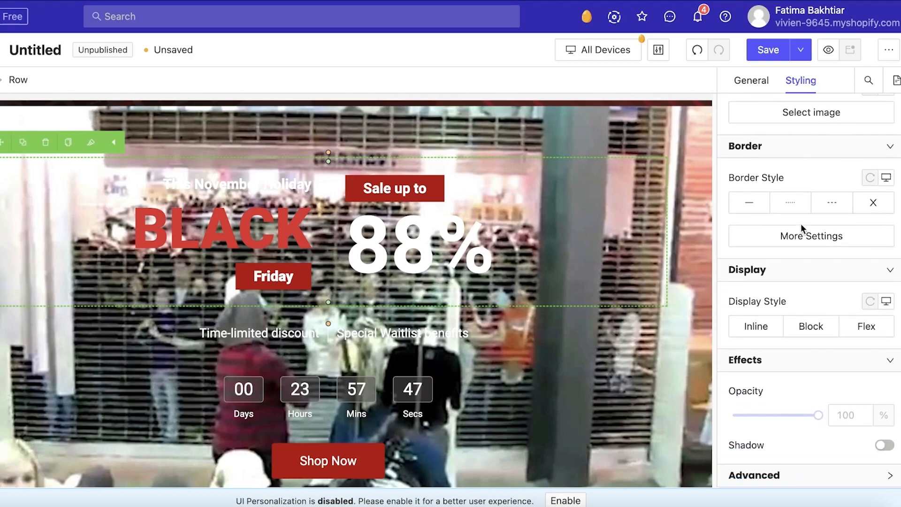
pyautogui.moveTo(811, 415); pyautogui.dragTo(791, 416)
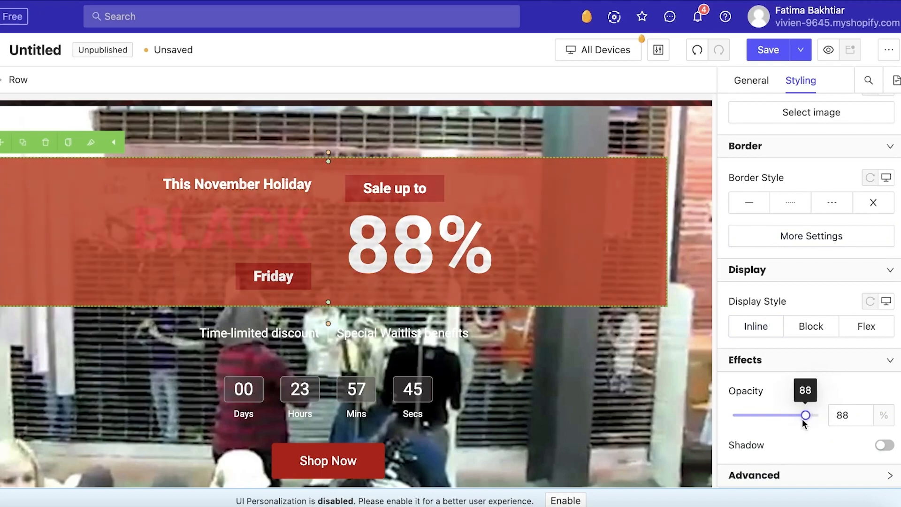
pyautogui.moveTo(792, 415); pyautogui.dragTo(799, 414)
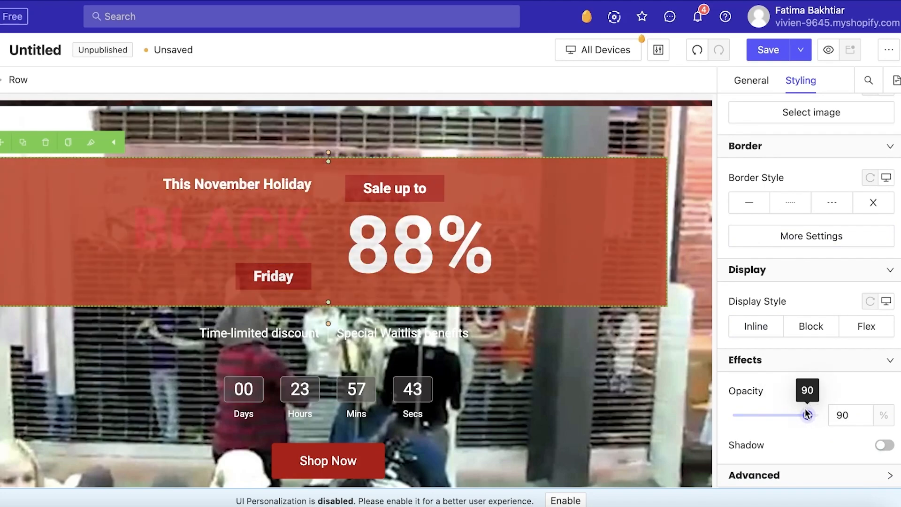
pyautogui.click(420, 241)
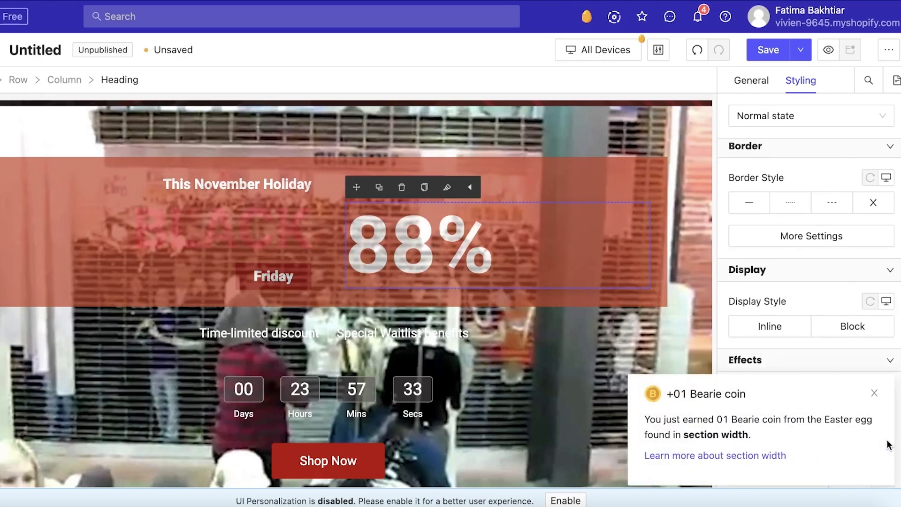
# Set the 88% heading to inline display with a dark translucent background, skipping any background image
pyautogui.click(769, 326)
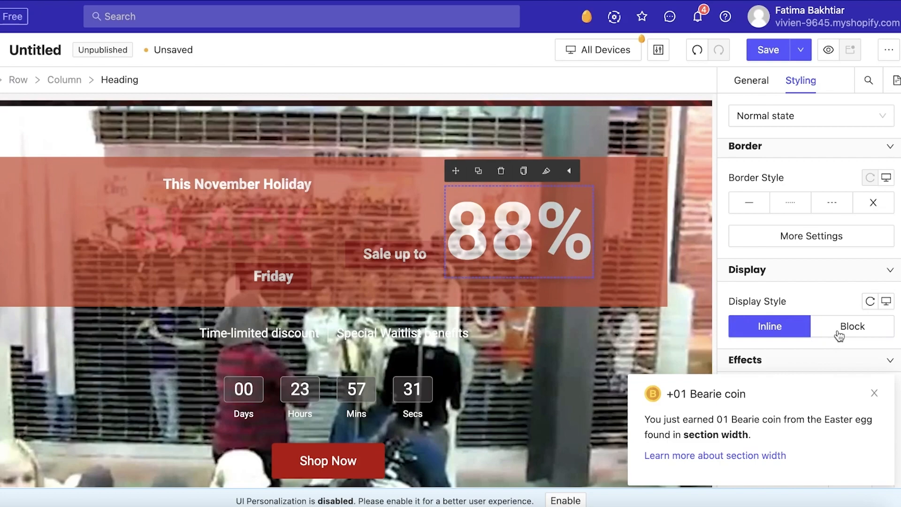
pyautogui.click(853, 326)
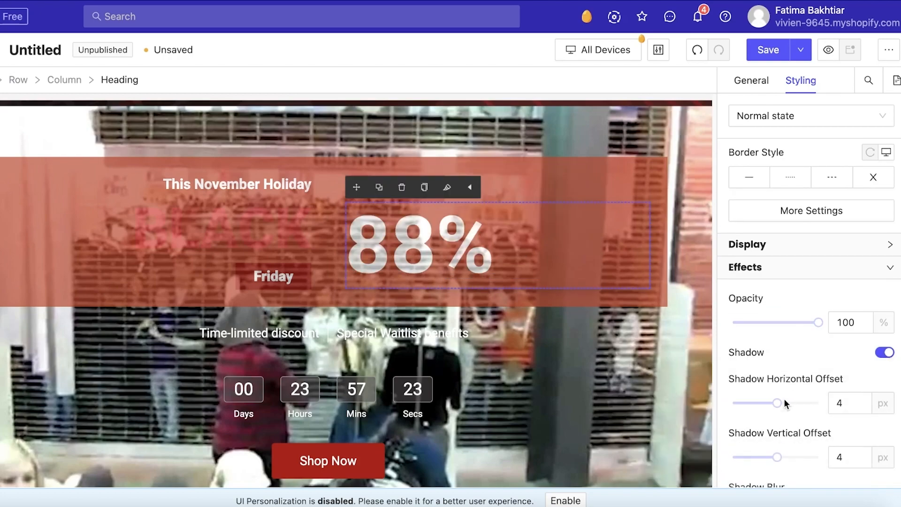
pyautogui.moveTo(760, 403); pyautogui.dragTo(778, 402)
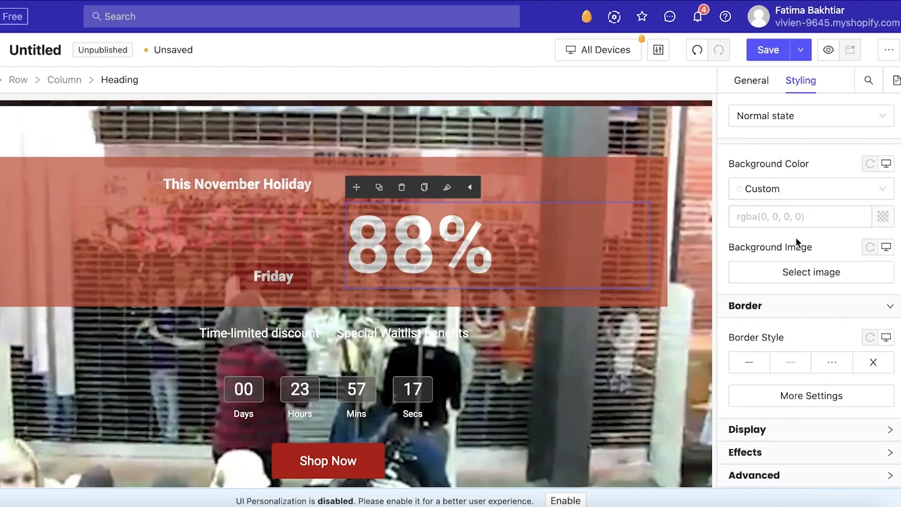
pyautogui.click(809, 189)
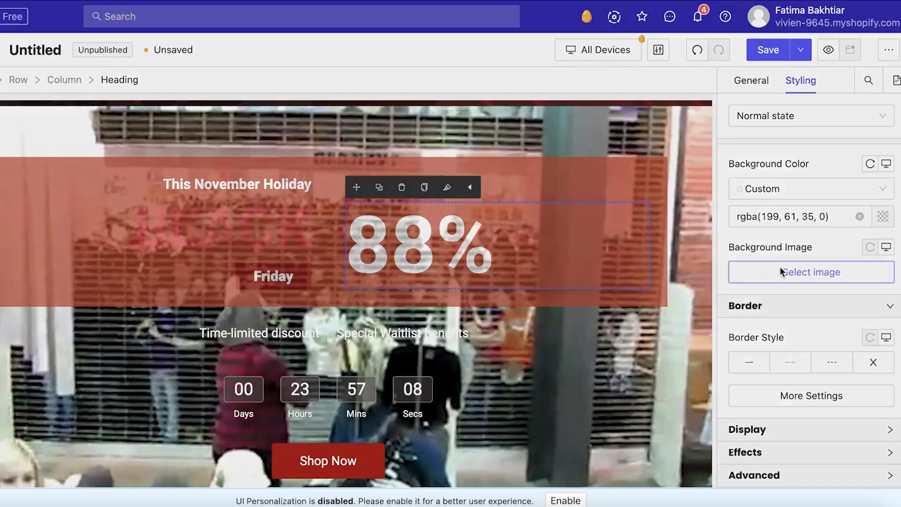
pyautogui.click(811, 272)
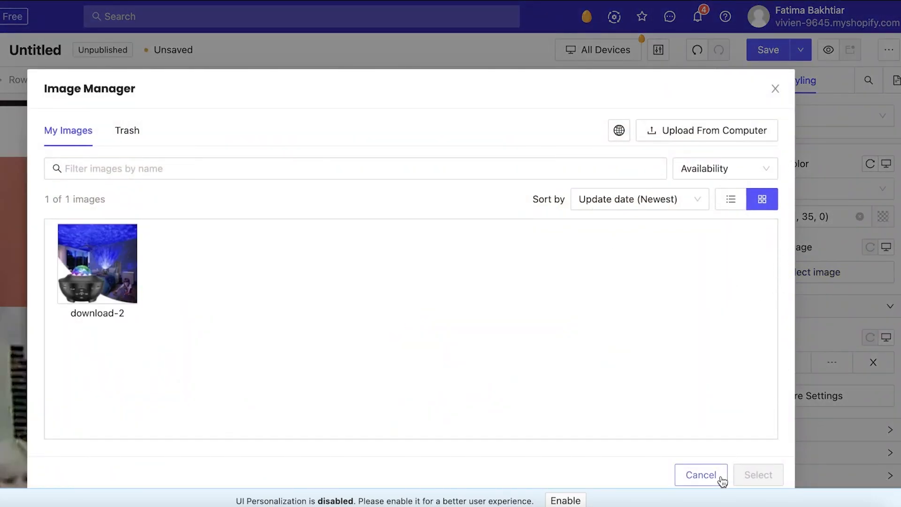
pyautogui.click(701, 475)
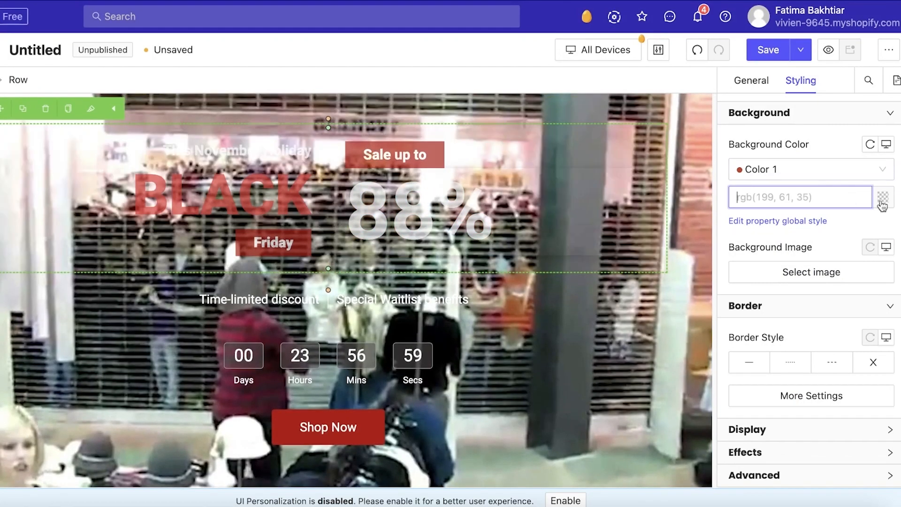
# Clear the red background colour from the headline Row so only the dark tint remains
pyautogui.click(884, 197)
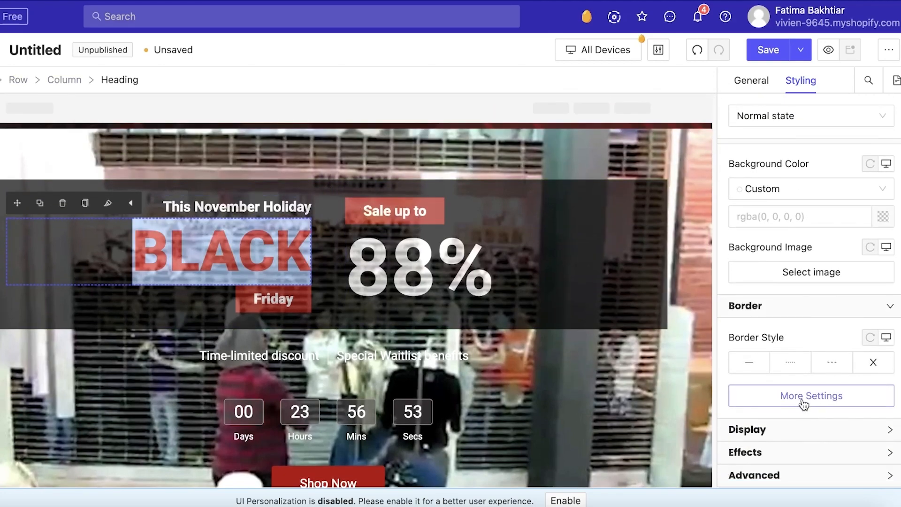
pyautogui.click(751, 81)
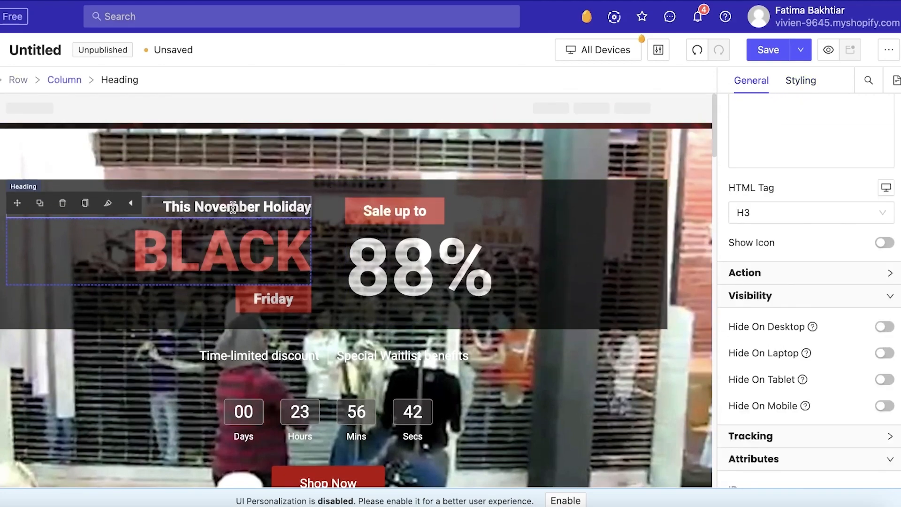
pyautogui.scroll(-3)
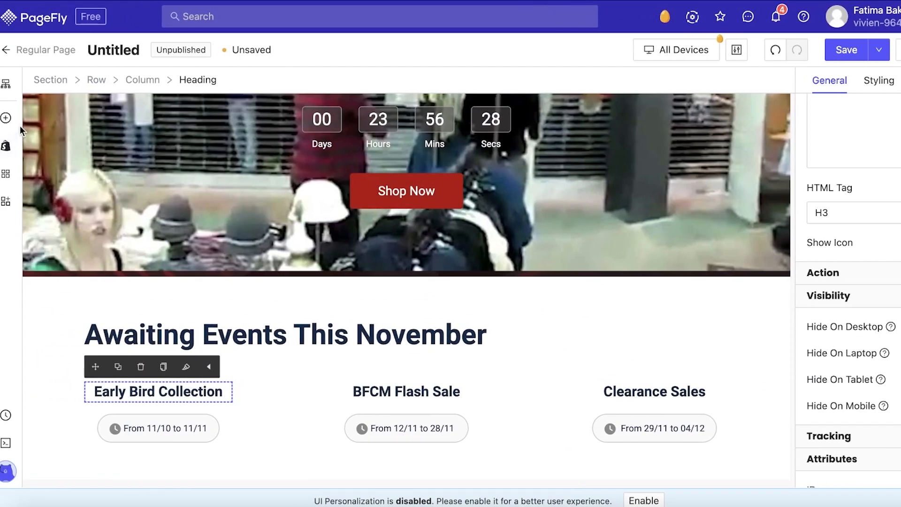
pyautogui.moveTo(12, 117)
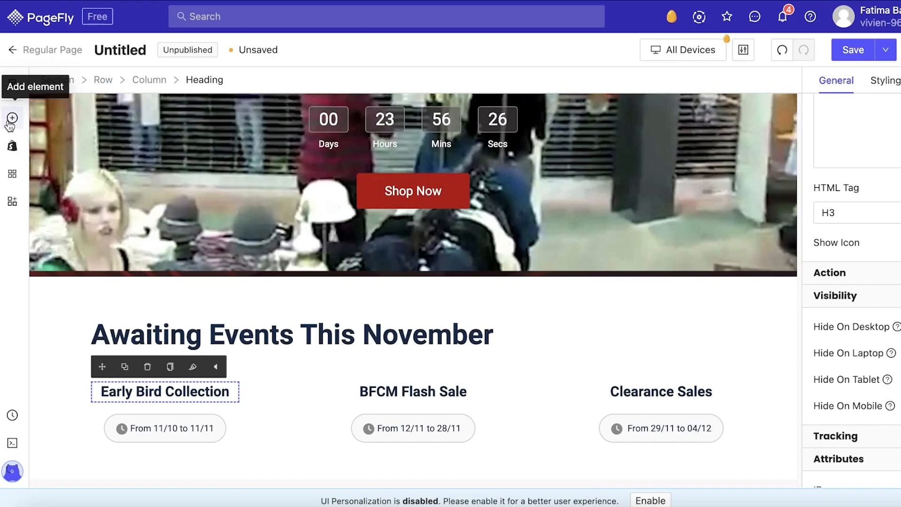
# Insert a Shopify Product List showing the $30 Led Light Bulb under the events heading
pyautogui.click(11, 119)
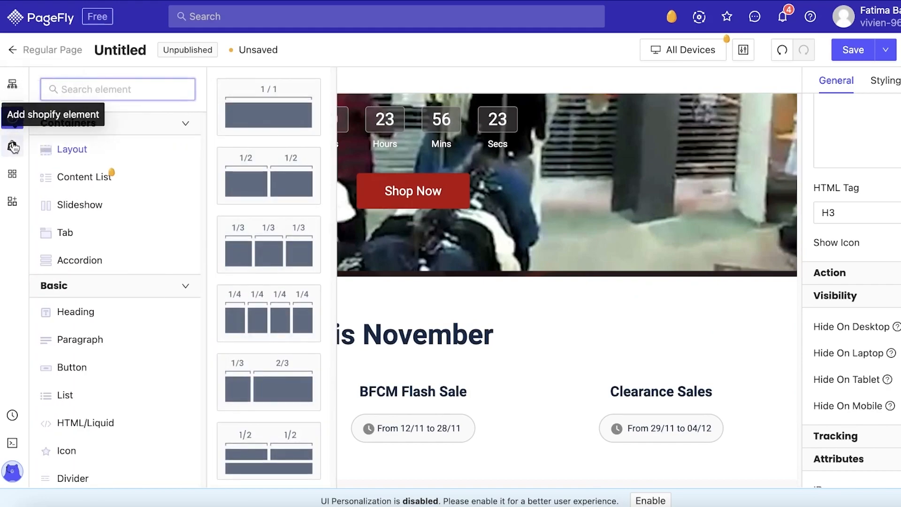
pyautogui.click(12, 147)
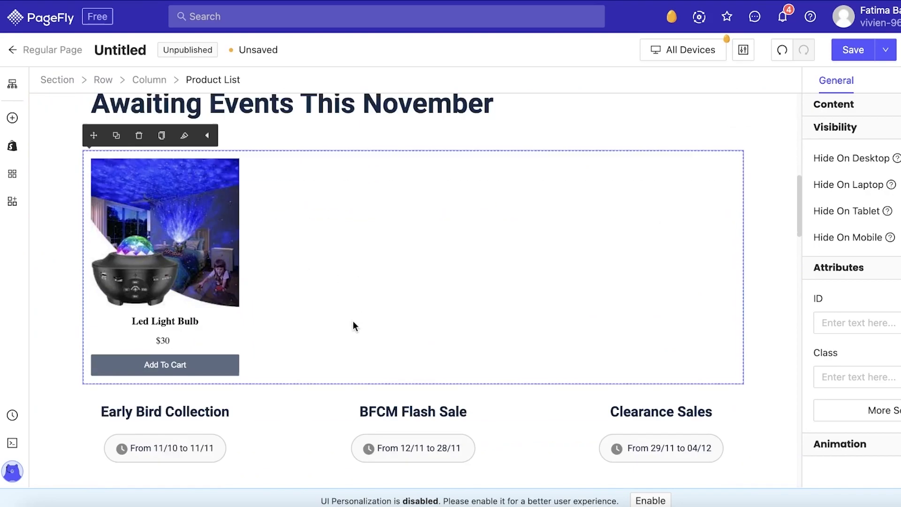
pyautogui.scroll(-3)
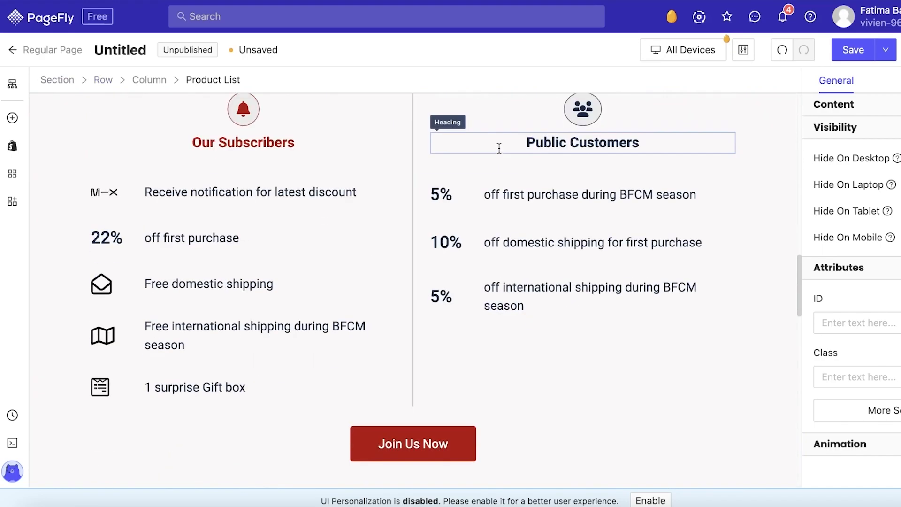
pyautogui.scroll(-3)
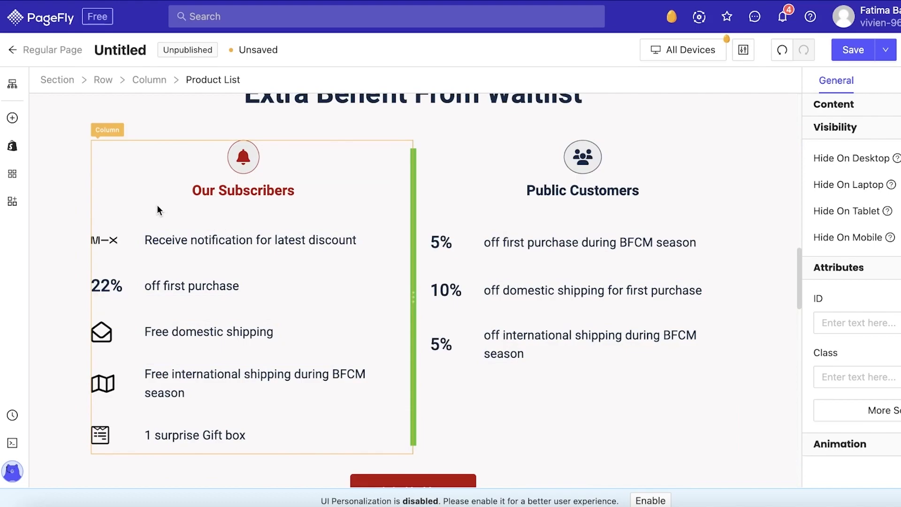
pyautogui.scroll(-3)
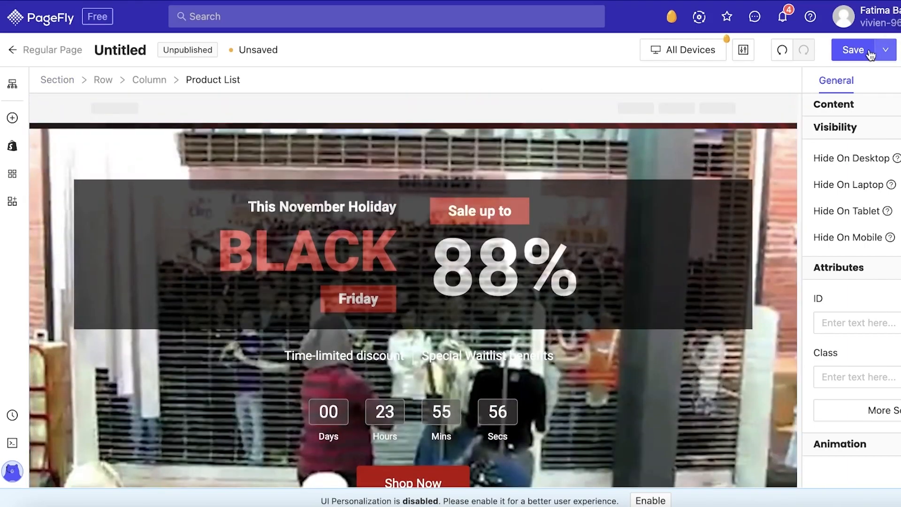
# Save the landing page with the title 'Black Friday'
pyautogui.click(854, 50)
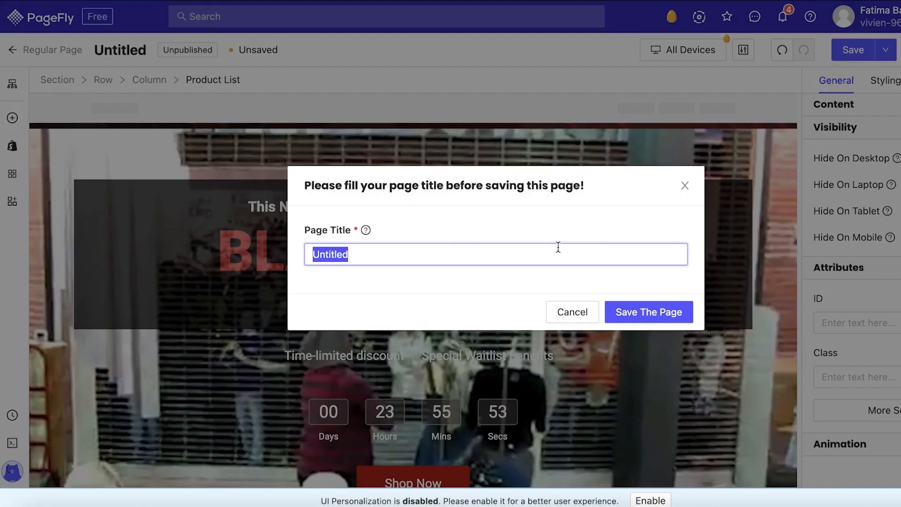
pyautogui.click(648, 312)
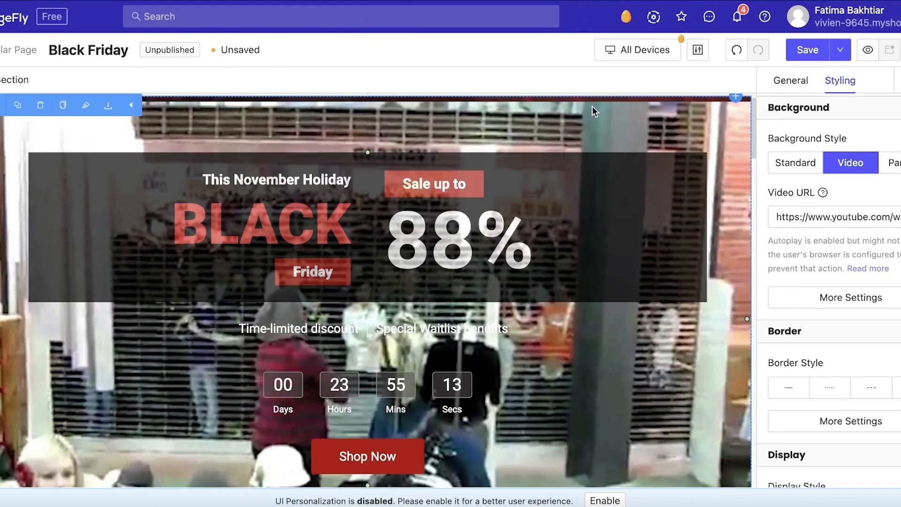
# Publish the saved page to the Shopify store using the free slot
pyautogui.click(807, 49)
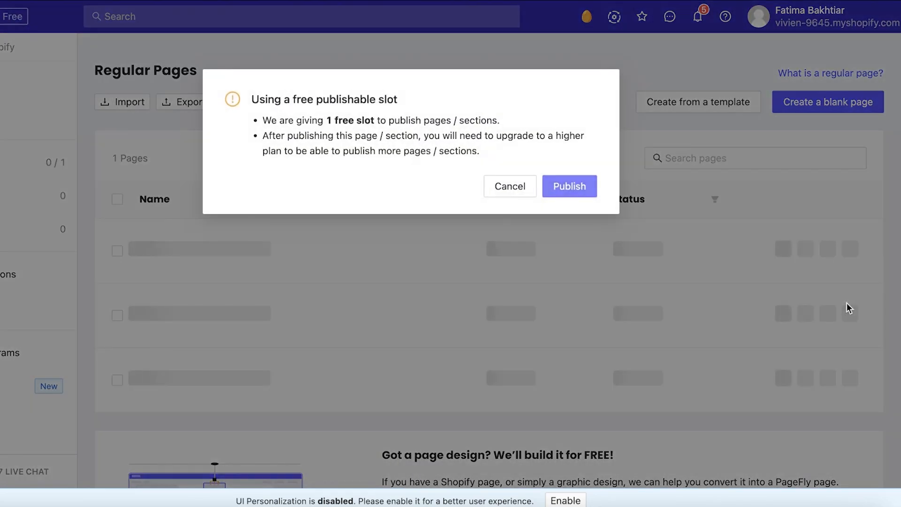
pyautogui.click(509, 185)
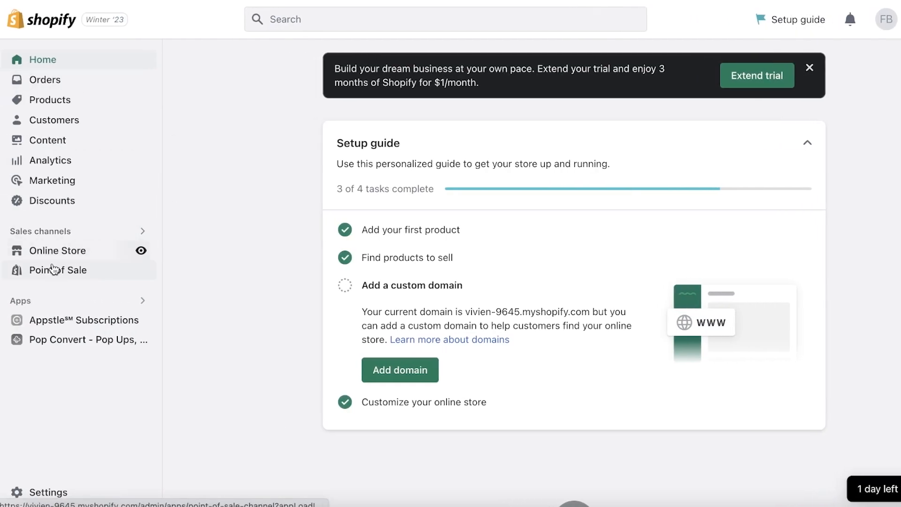
pyautogui.click(57, 251)
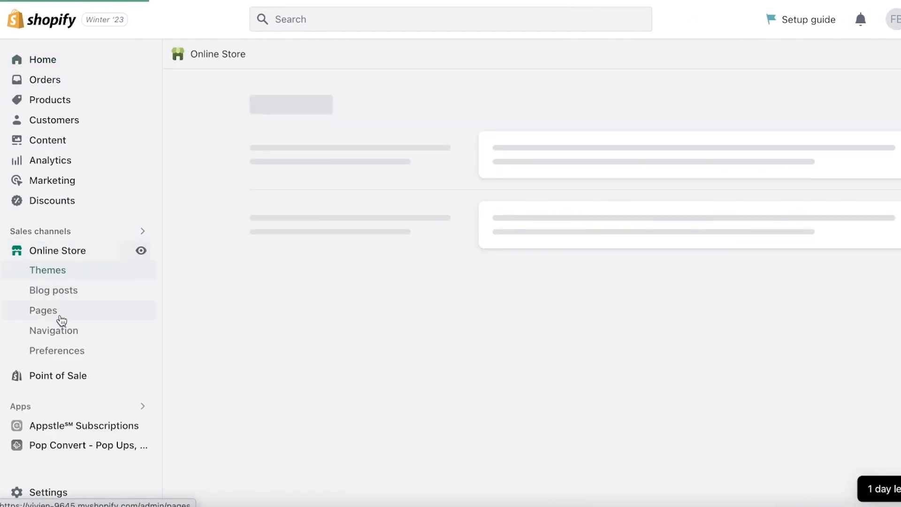
pyautogui.click(54, 330)
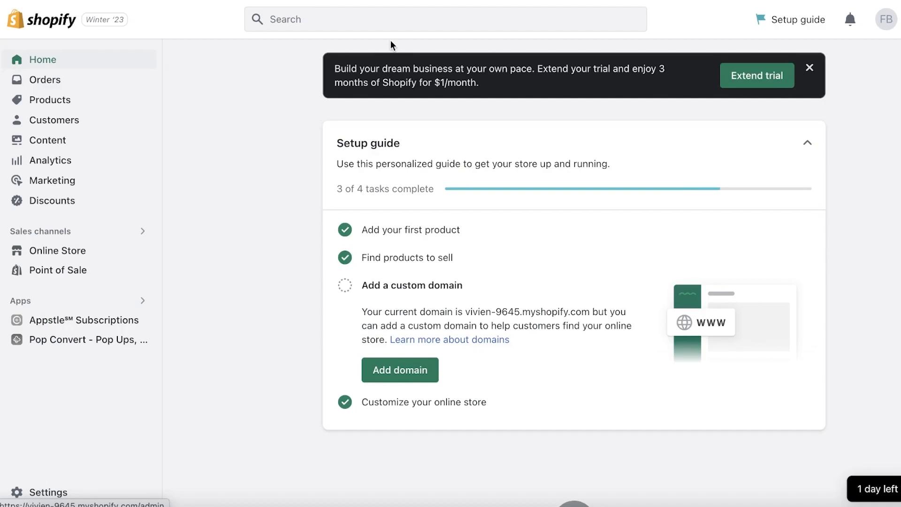
pyautogui.click(44, 79)
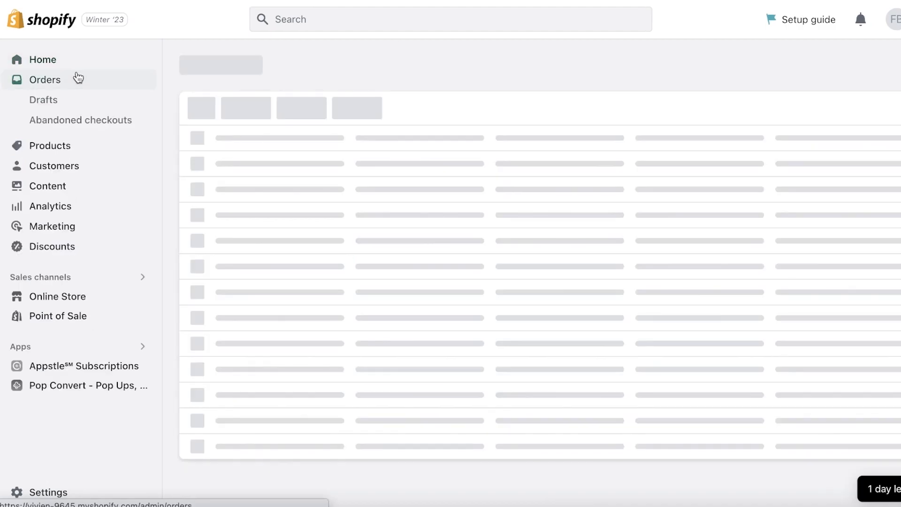
pyautogui.click(43, 59)
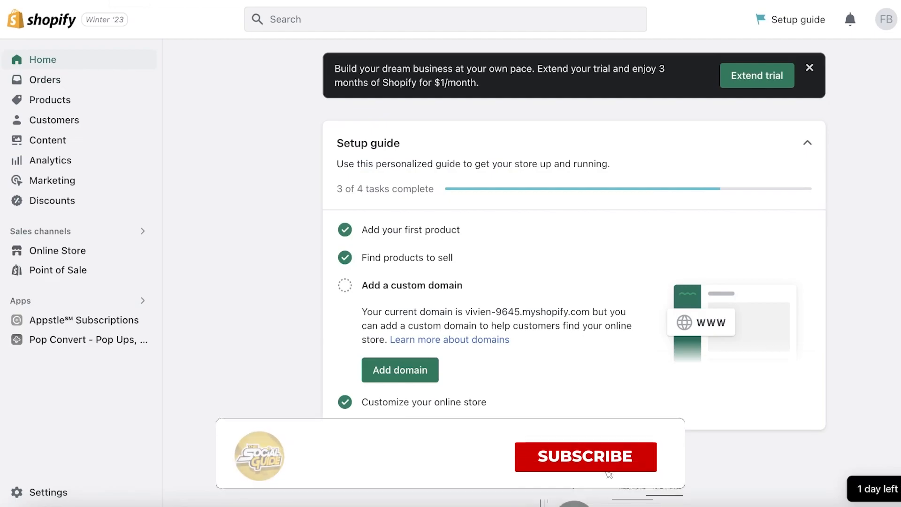